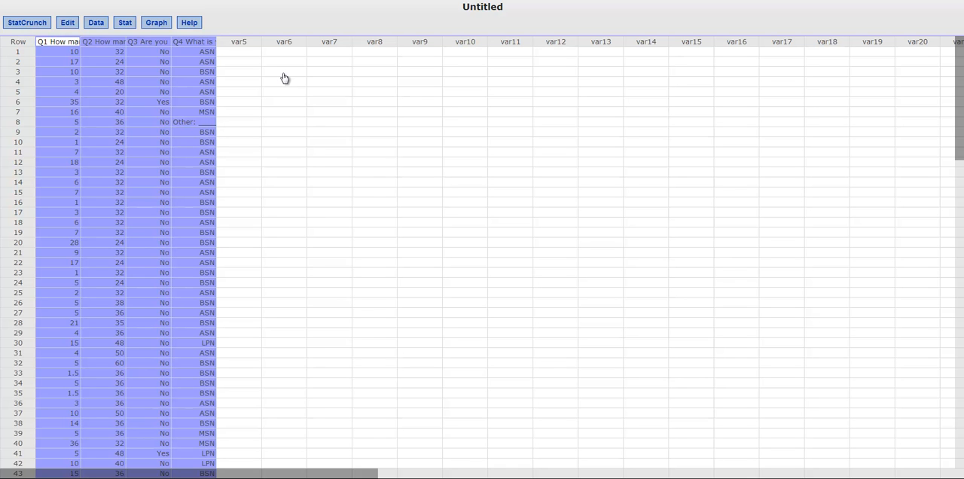
mouse_move(270, 79)
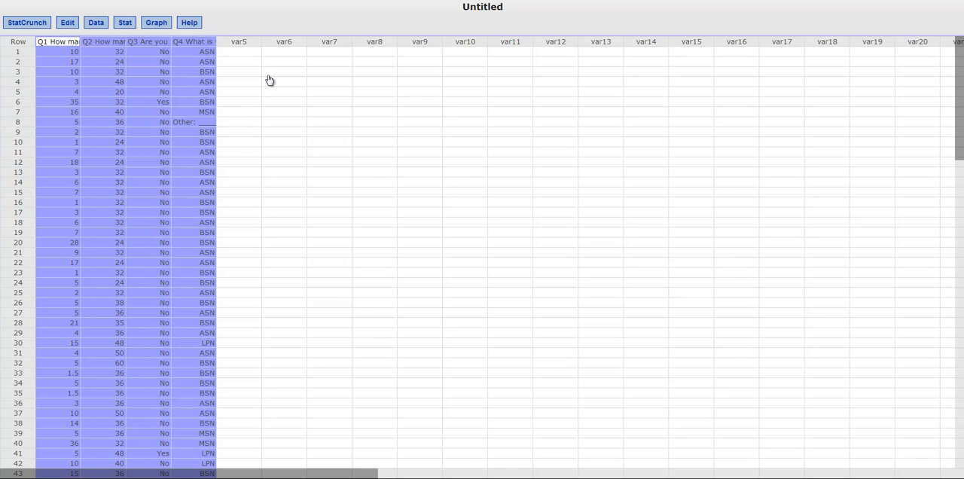
- Clear the earlier four-column selection in the data sheet
left_click(283, 72)
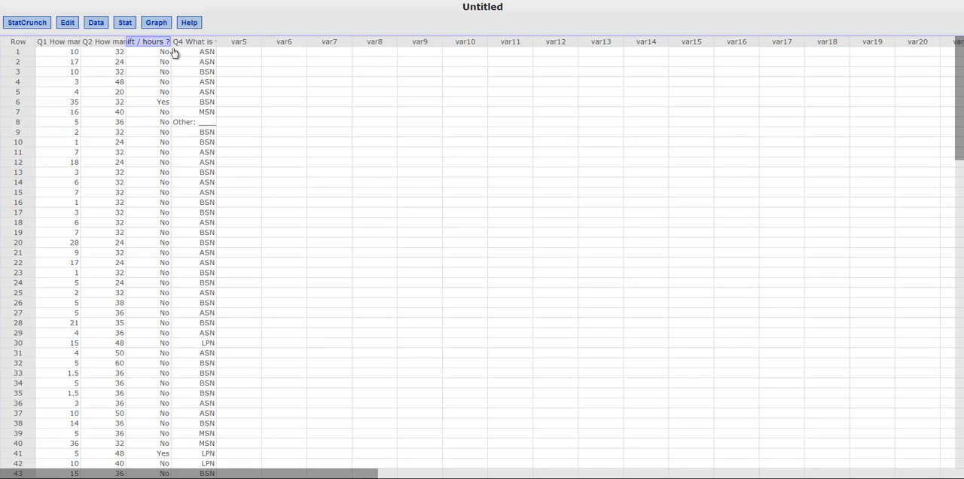
left_click(283, 72)
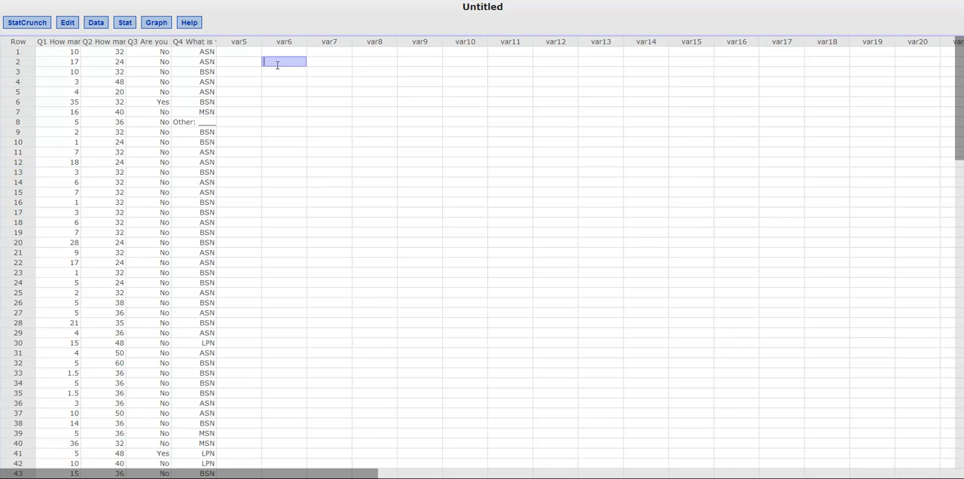
mouse_move(153, 42)
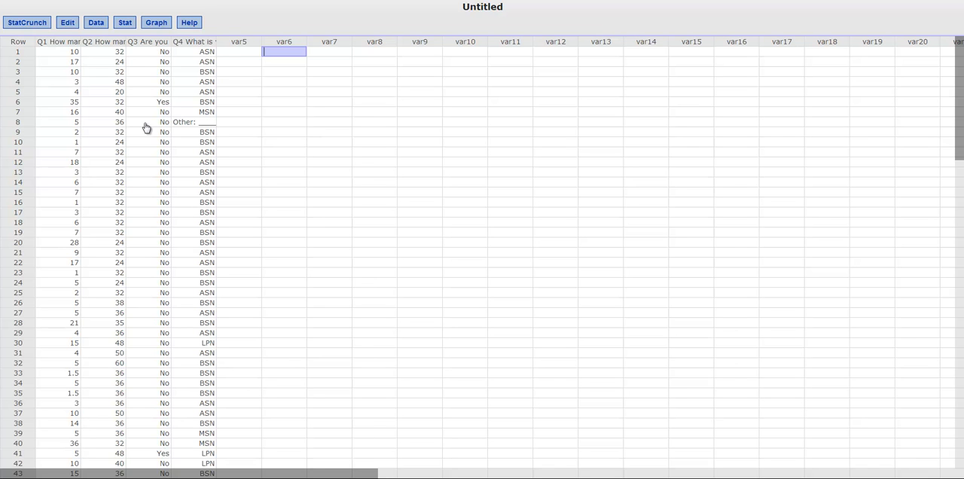
mouse_move(147, 132)
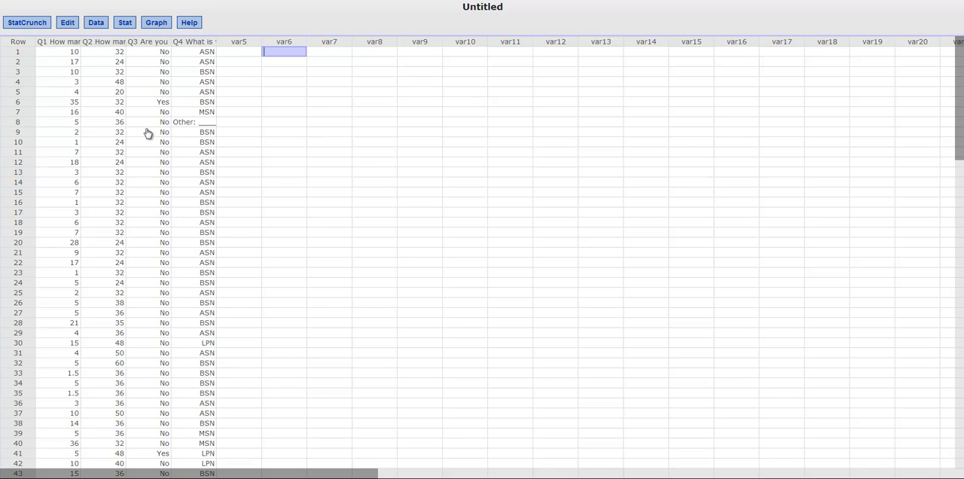
mouse_move(139, 132)
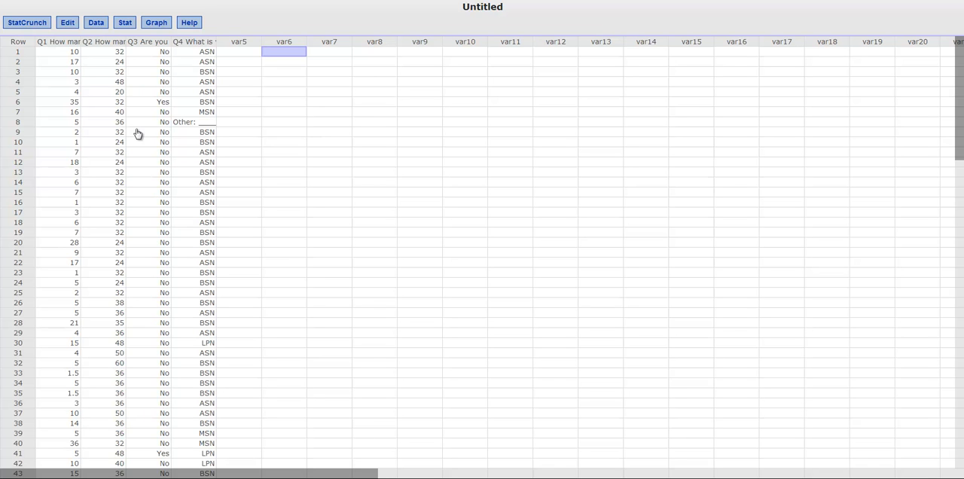
mouse_move(55, 52)
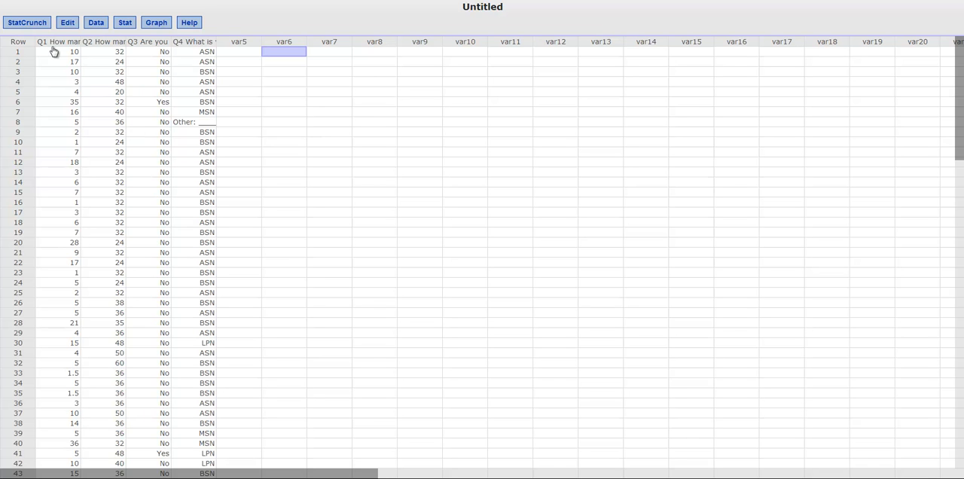
mouse_move(111, 111)
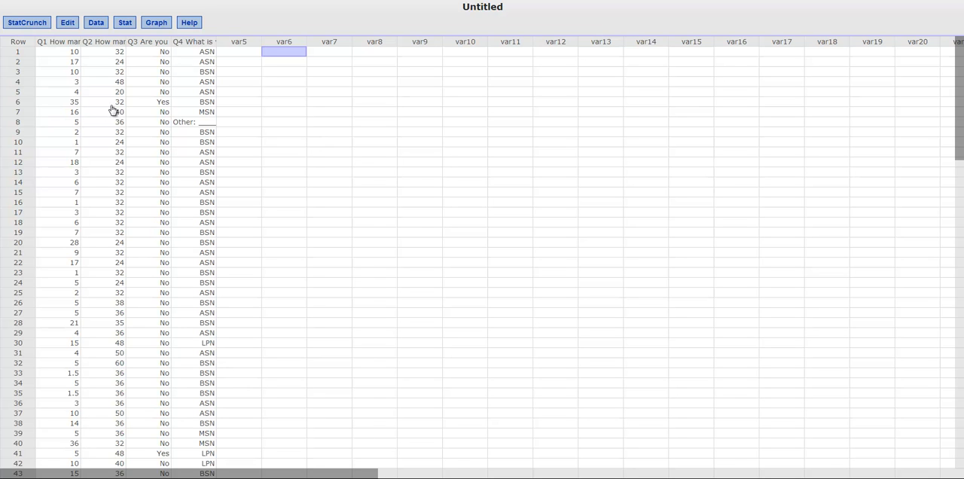
mouse_move(93, 106)
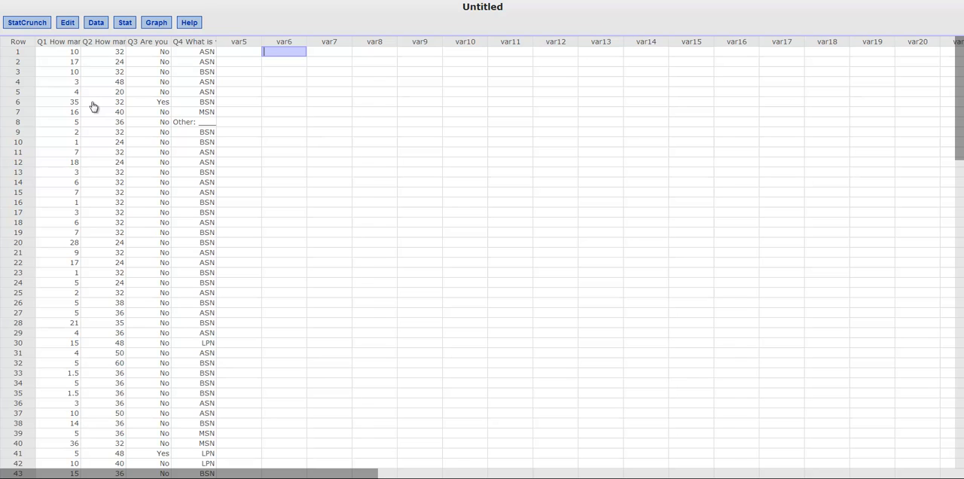
mouse_move(60, 68)
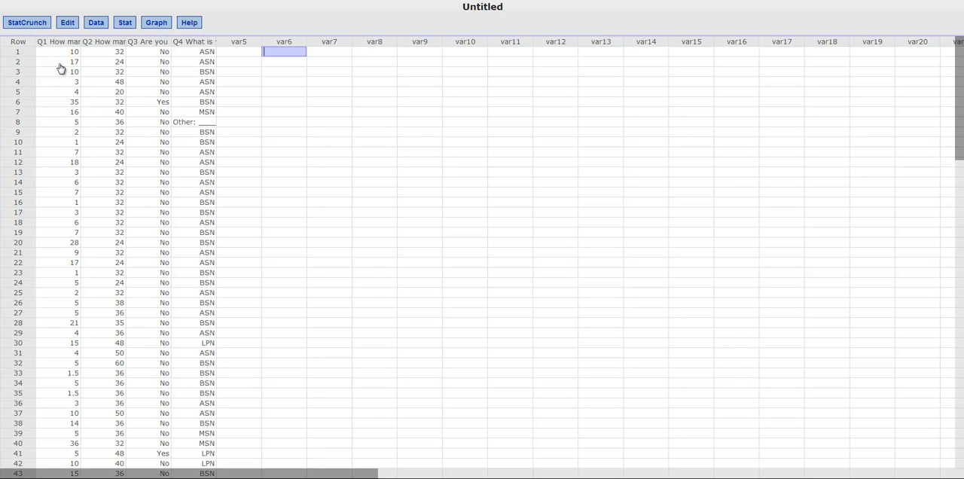
mouse_move(171, 105)
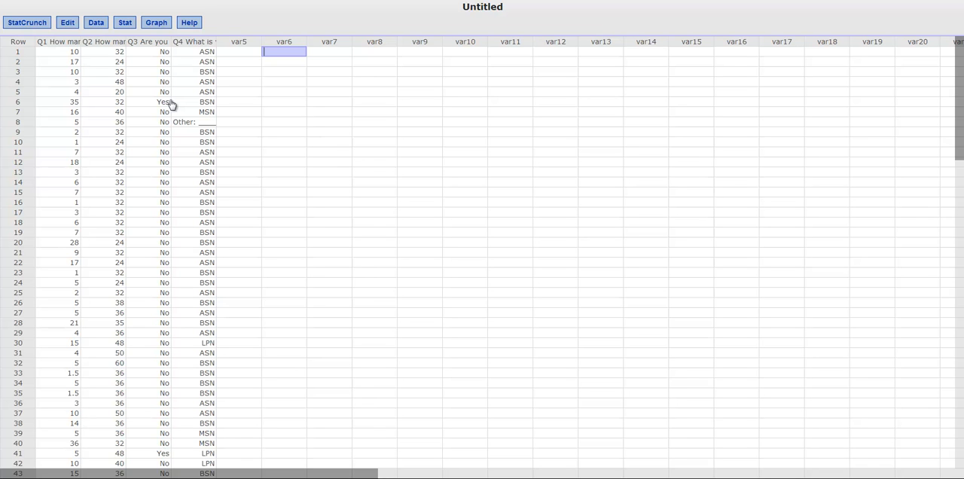
mouse_move(292, 112)
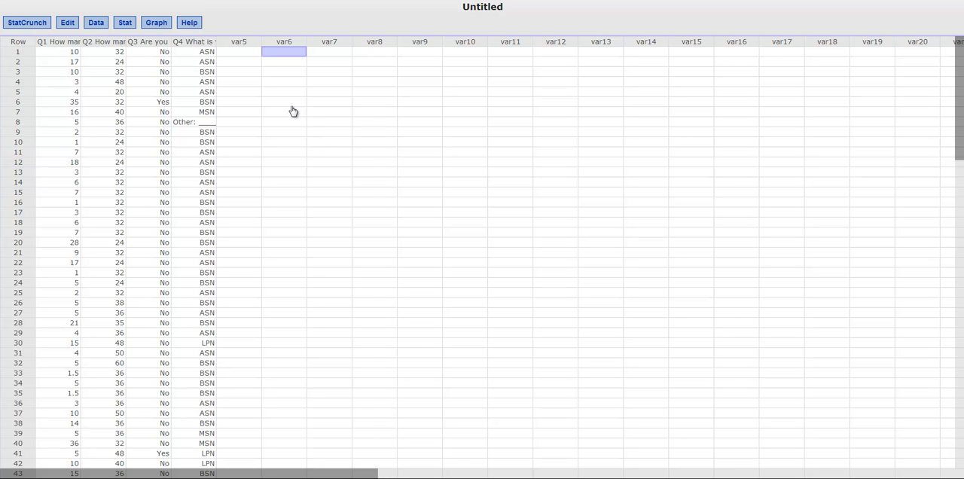
mouse_move(54, 44)
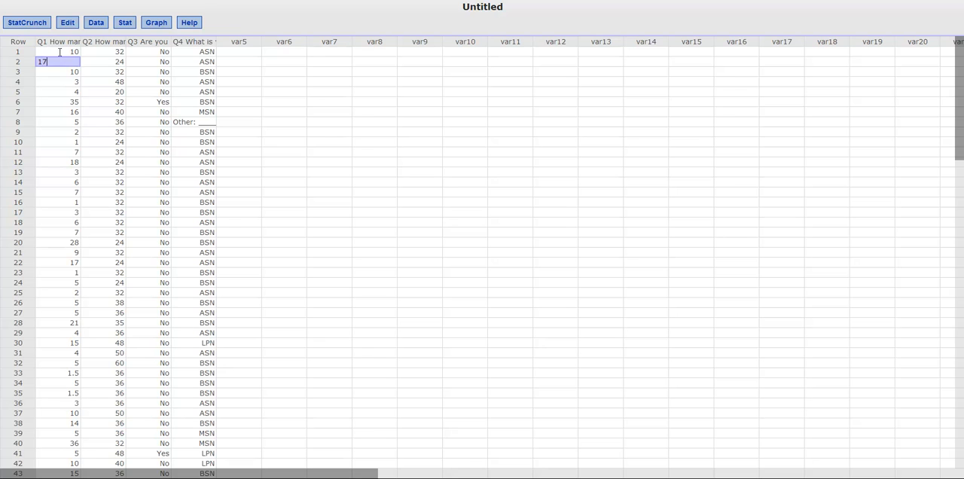
left_click(238, 73)
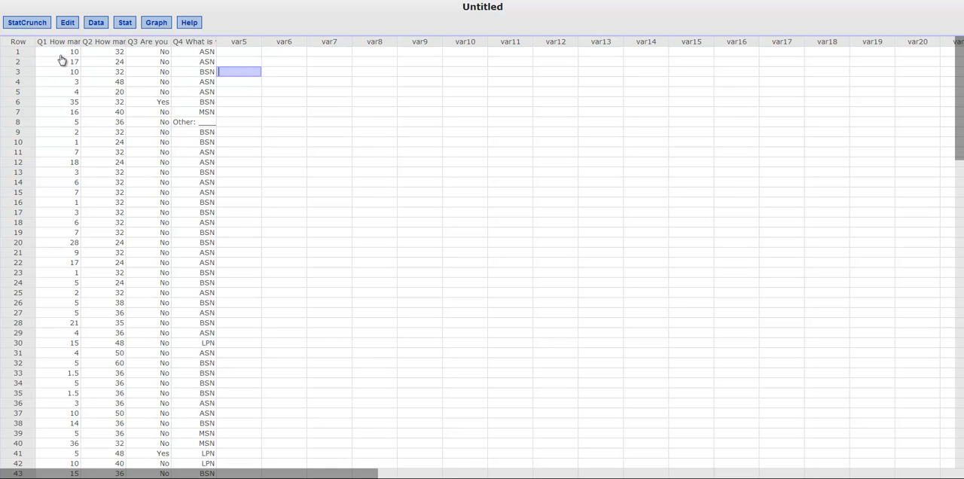
left_click_drag(63, 51, 63, 242)
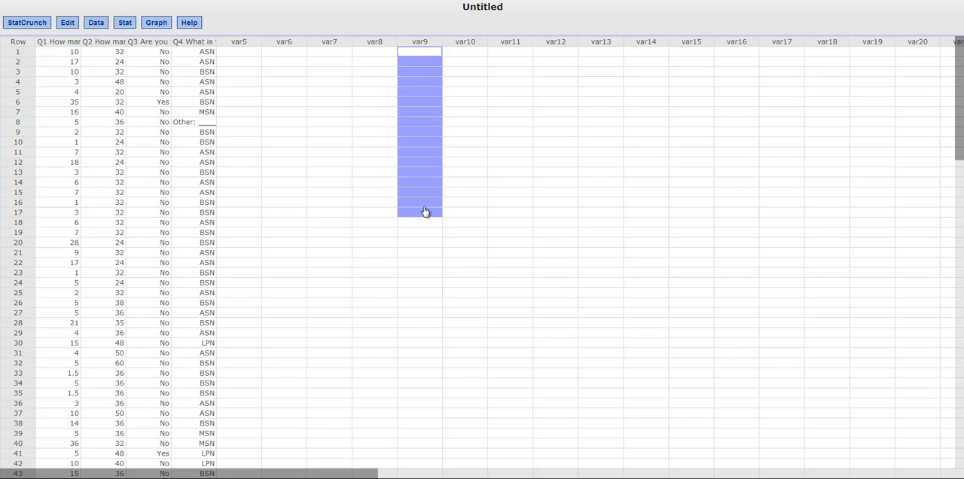
mouse_move(331, 147)
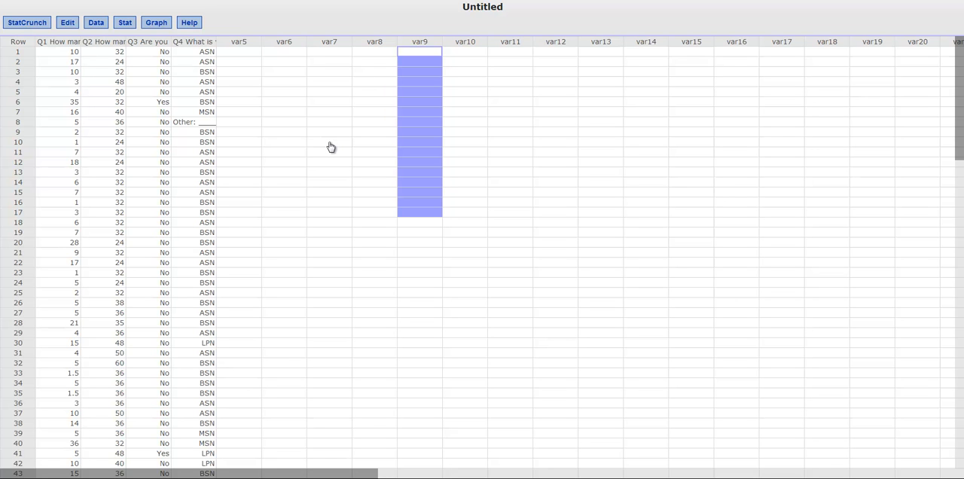
mouse_move(81, 51)
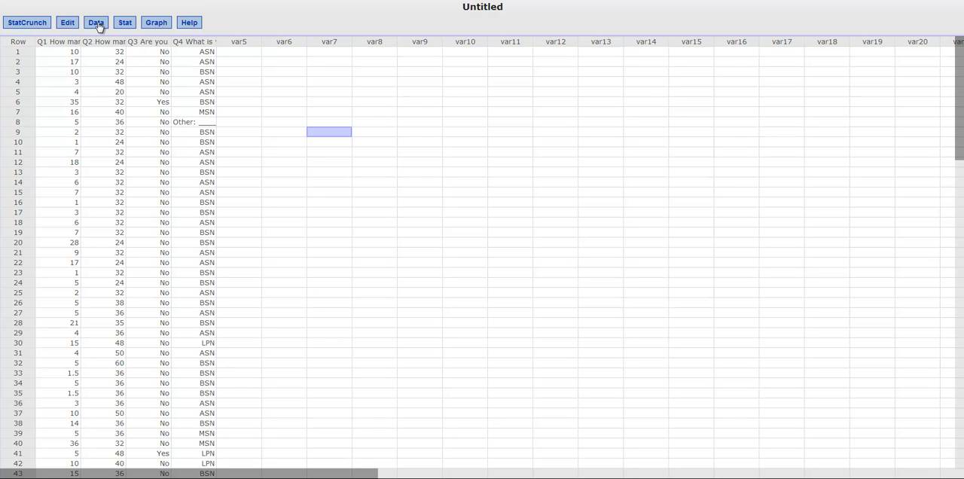
- Sort all four question columns by Q3 via Data > Sort, adding the sorted copies
left_click(96, 21)
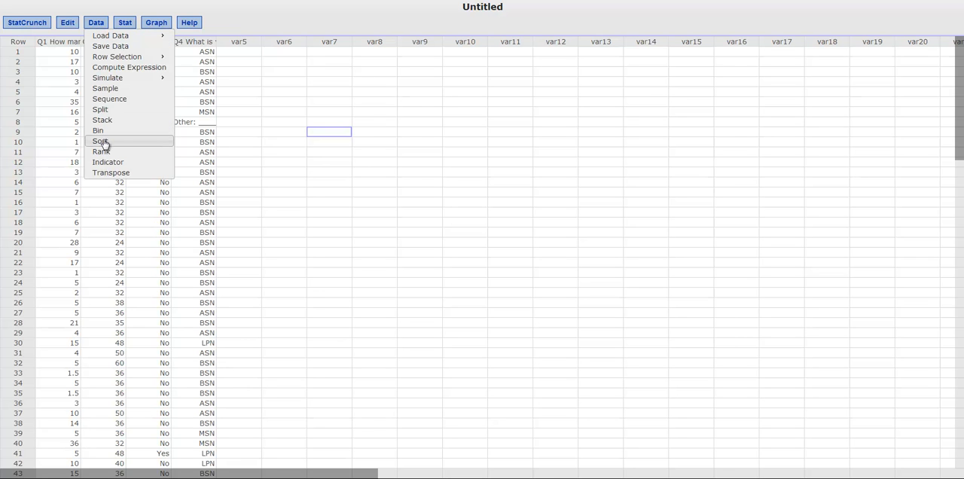
left_click(99, 141)
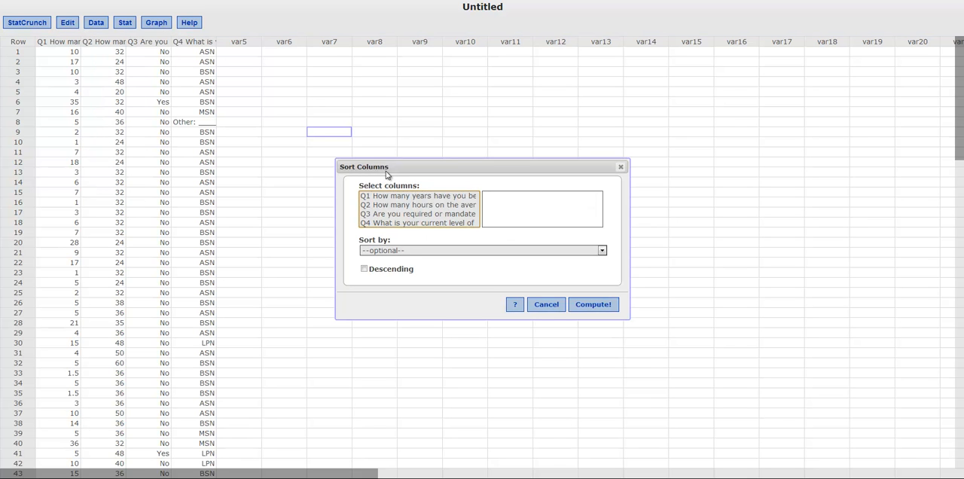
mouse_move(416, 199)
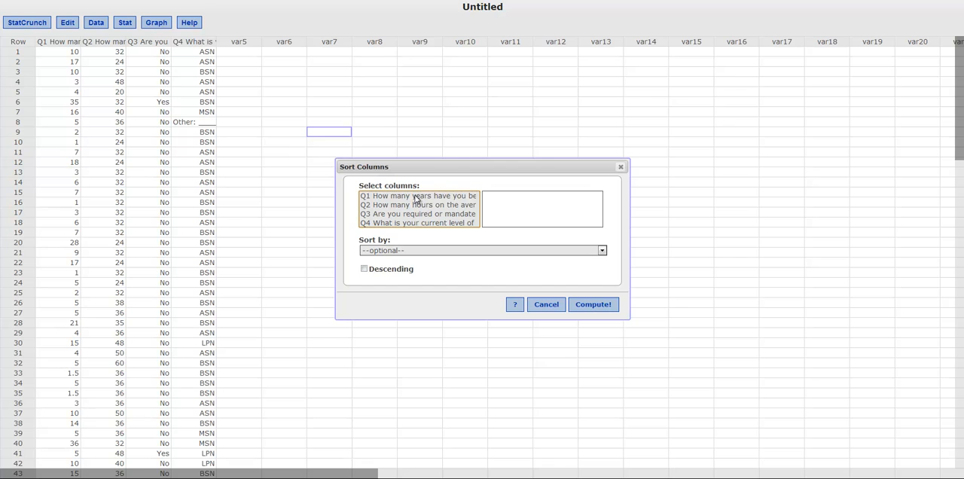
mouse_move(27, 152)
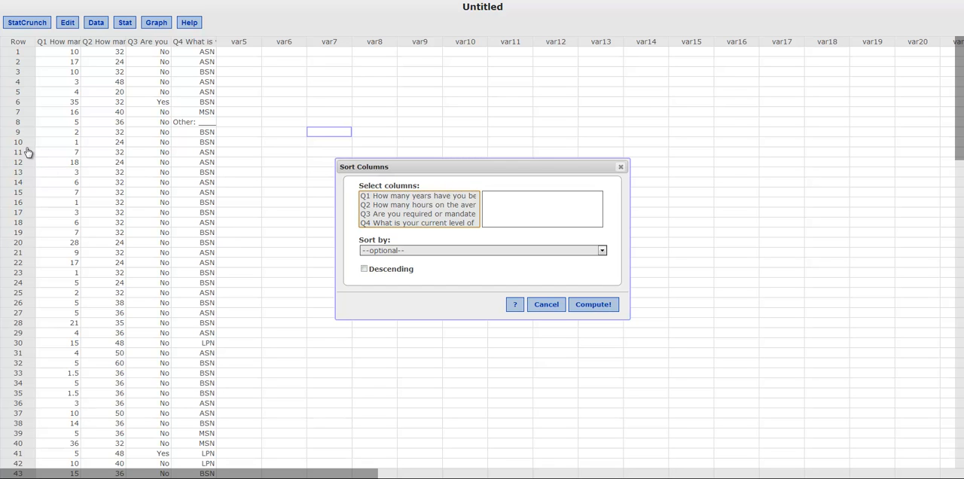
mouse_move(208, 148)
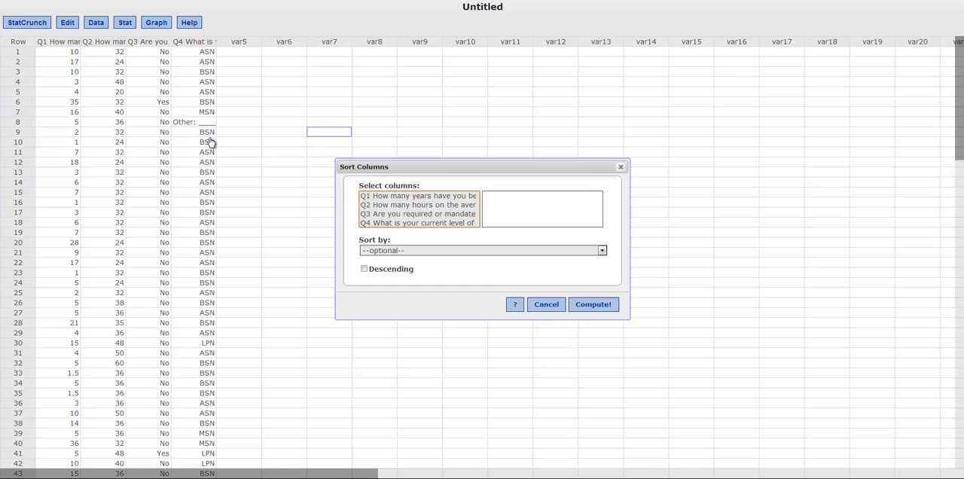
left_click(419, 196)
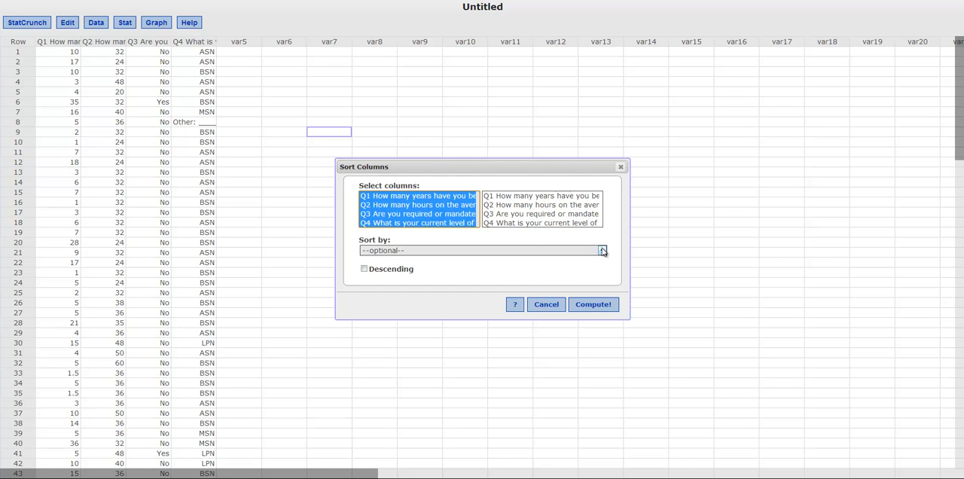
left_click(602, 250)
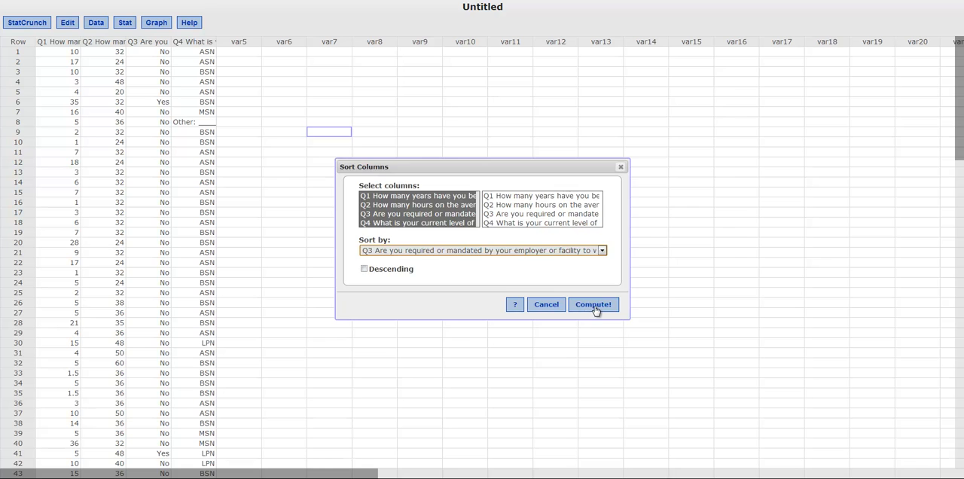
left_click(593, 304)
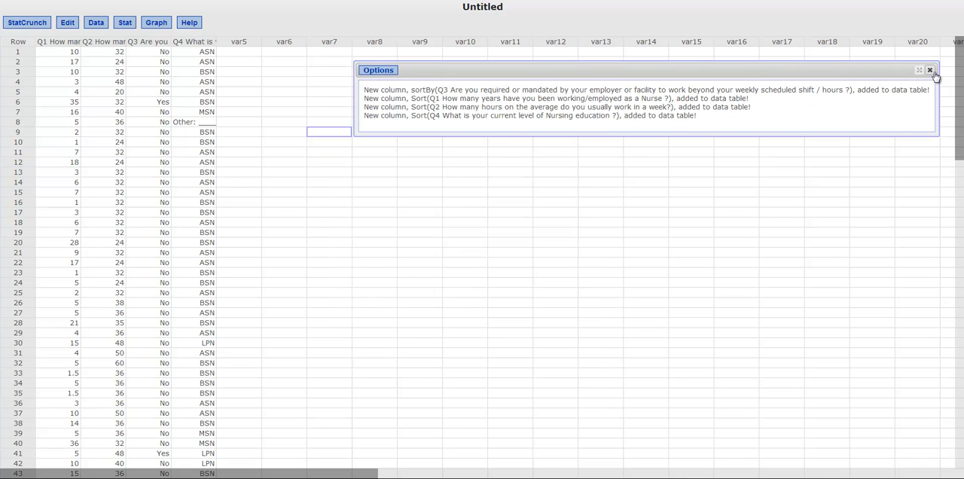
- Close the added-columns log so the five sorted columns show in the sheet
left_click(930, 69)
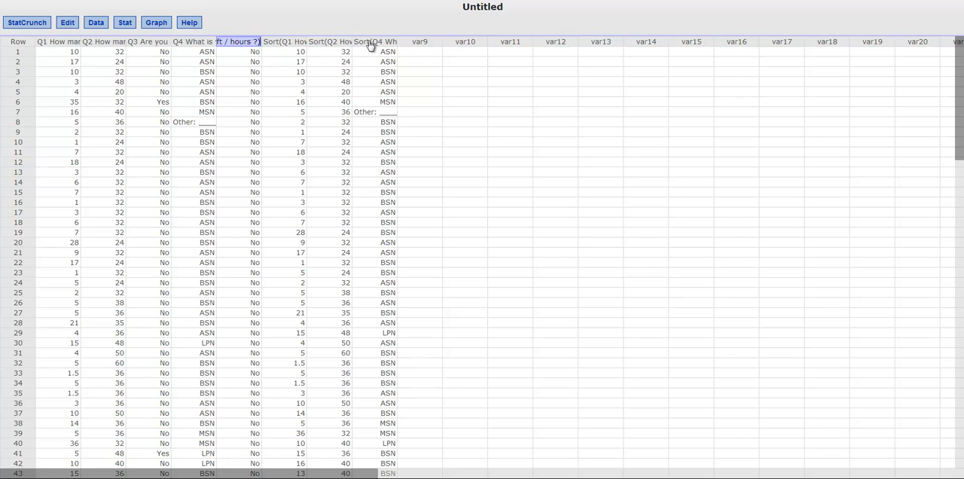
mouse_move(374, 67)
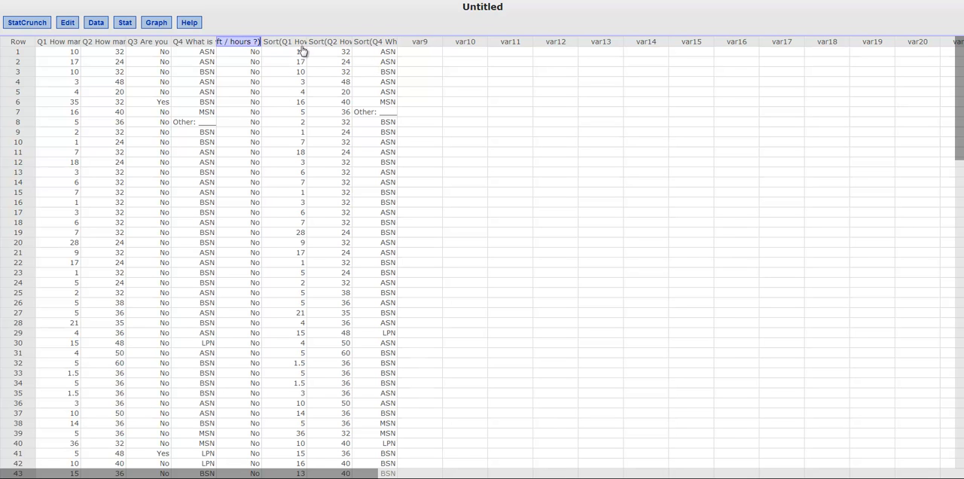
mouse_move(370, 73)
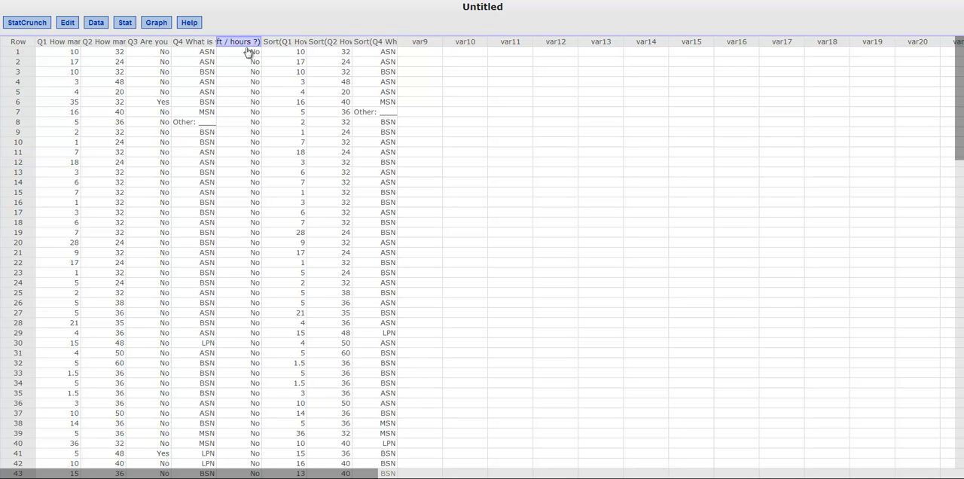
left_click(240, 51)
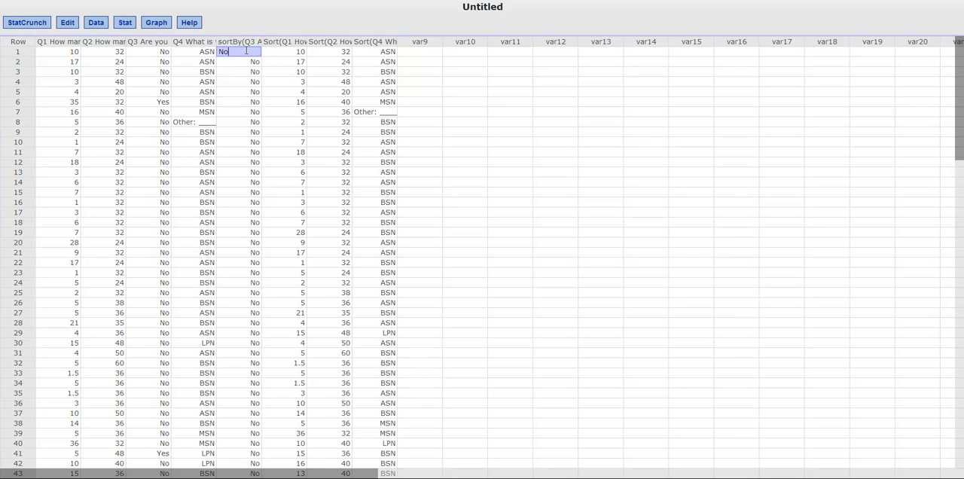
- Select the Sort(Q1) hours from row 1 down through the last No row
left_click_drag(285, 51, 285, 213)
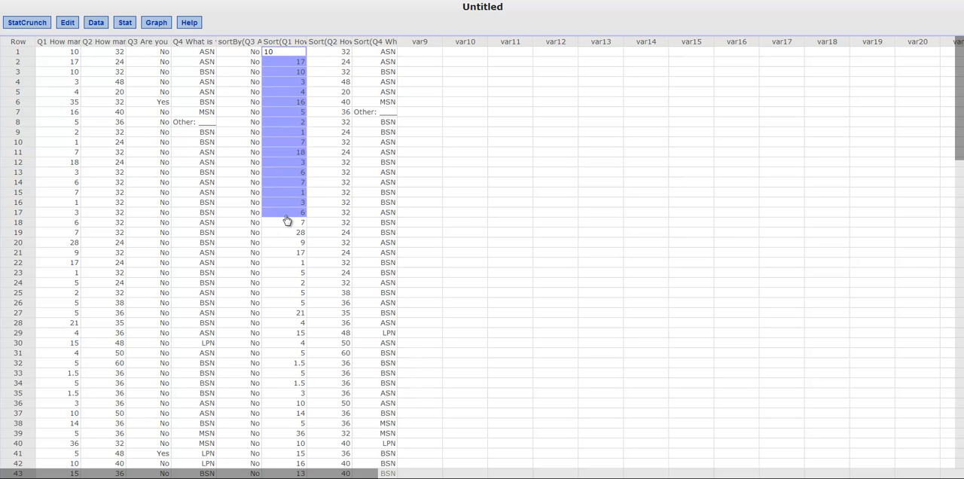
scroll("down", 3)
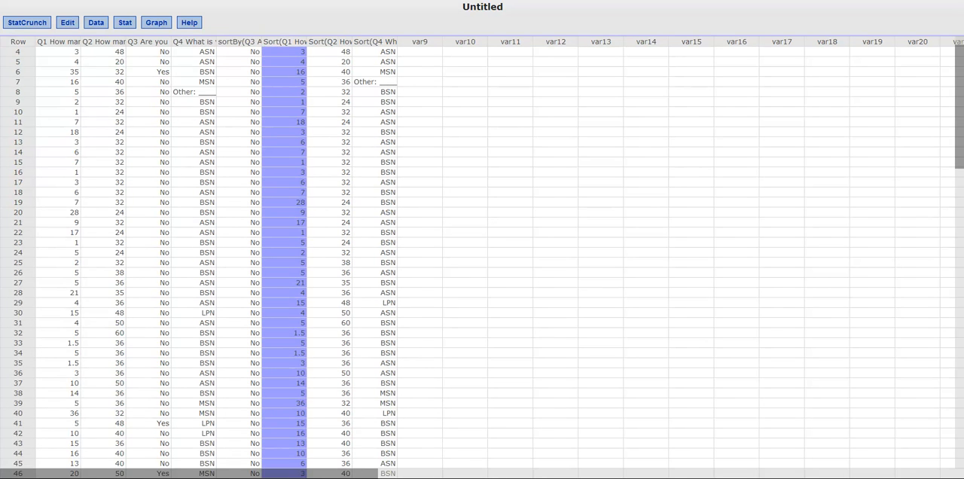
scroll("down", 3)
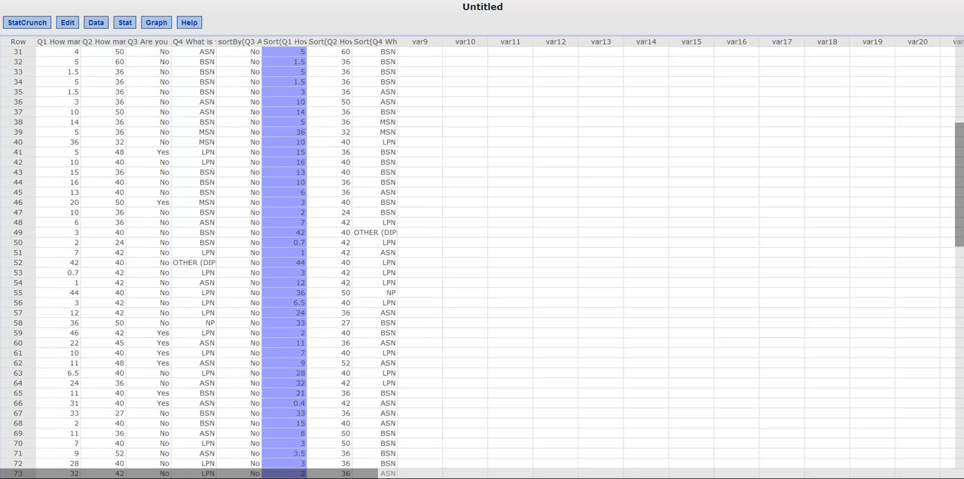
scroll("down", 3)
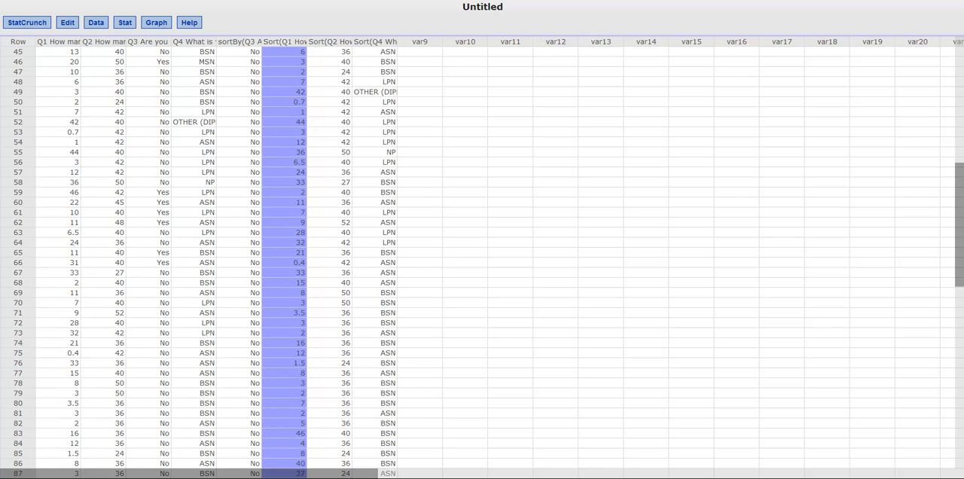
scroll("down", 3)
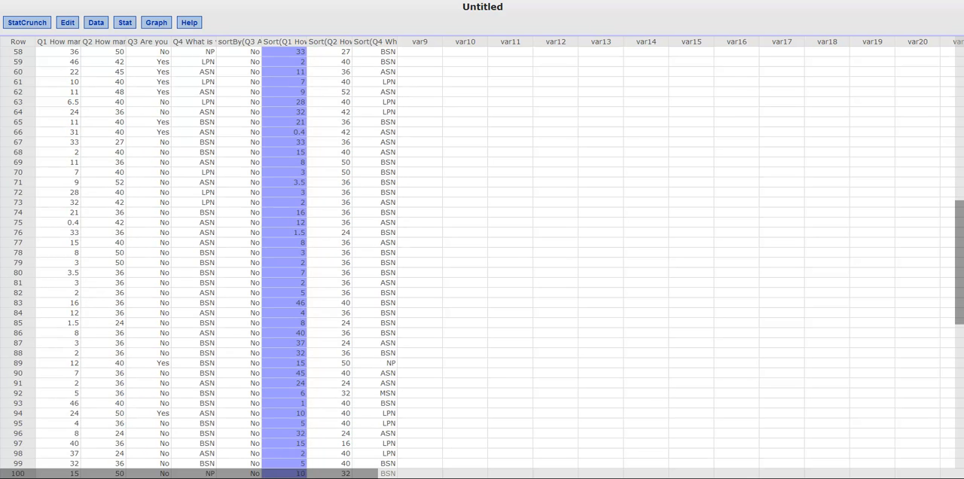
scroll("down", 3)
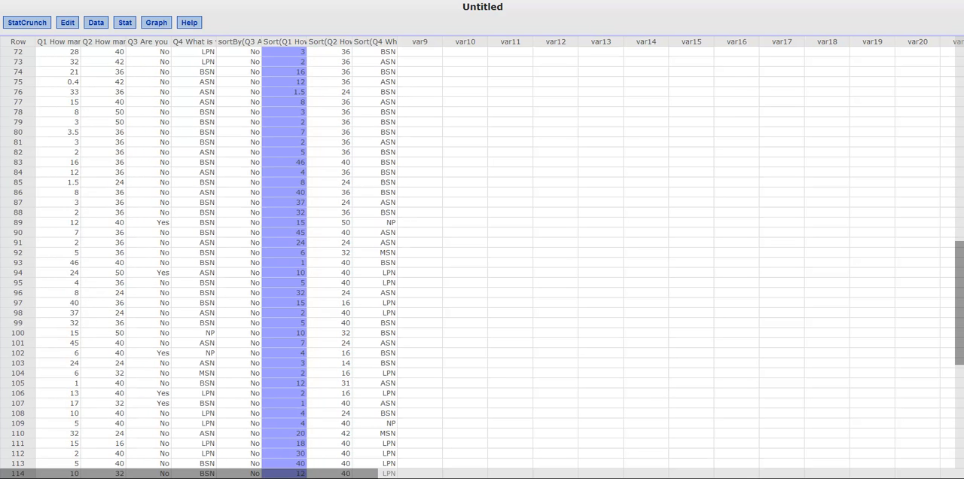
scroll("down", 3)
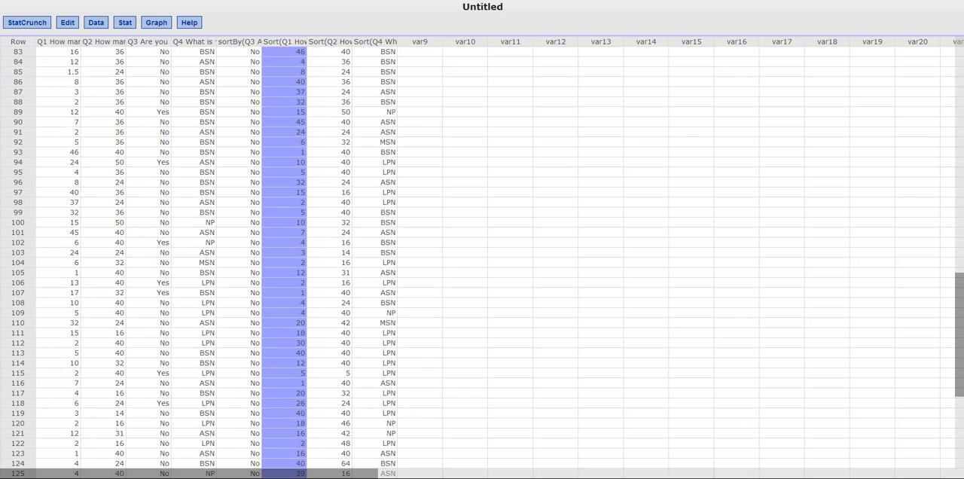
scroll("down", 3)
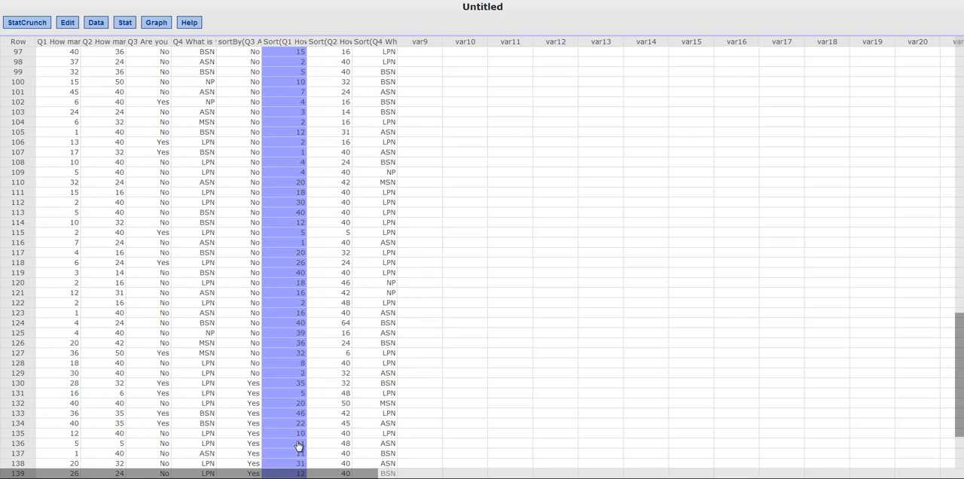
- Paste the copied No-group hours into an empty column and name it NO
scroll("down", 3)
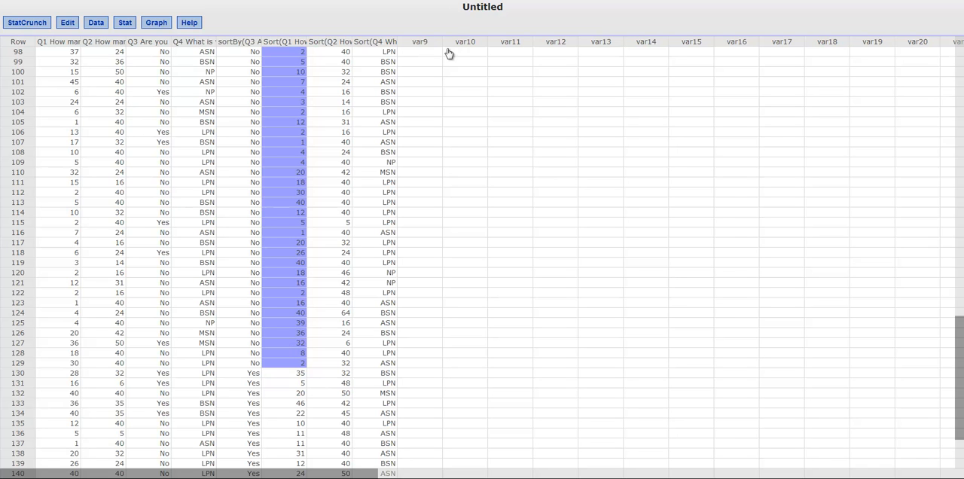
left_click(464, 51)
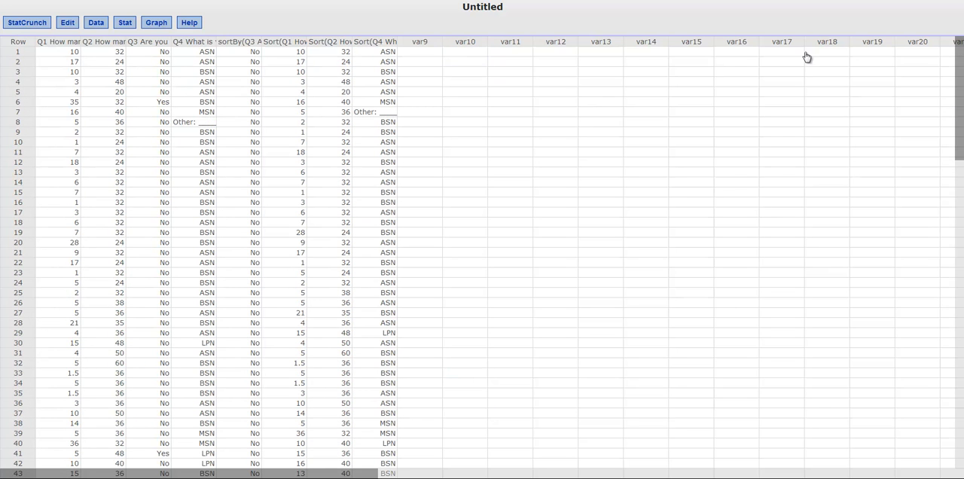
left_click(509, 52)
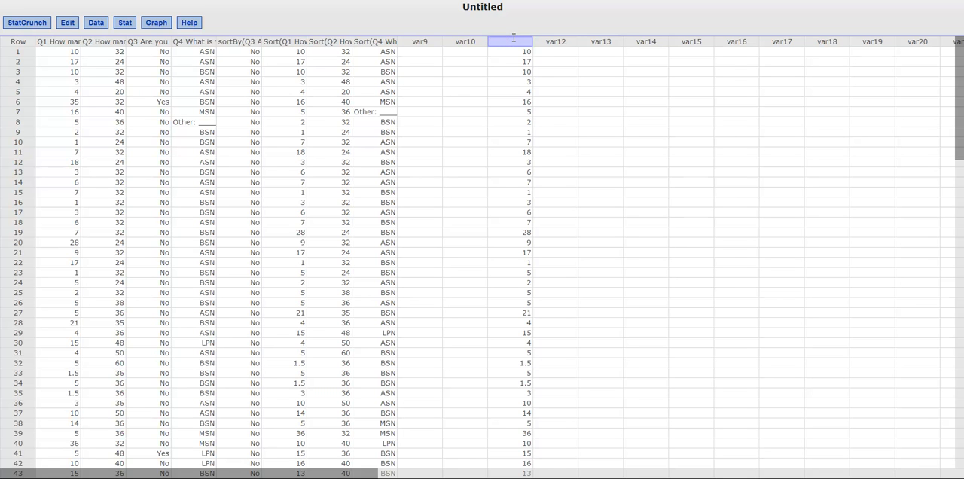
type("NO")
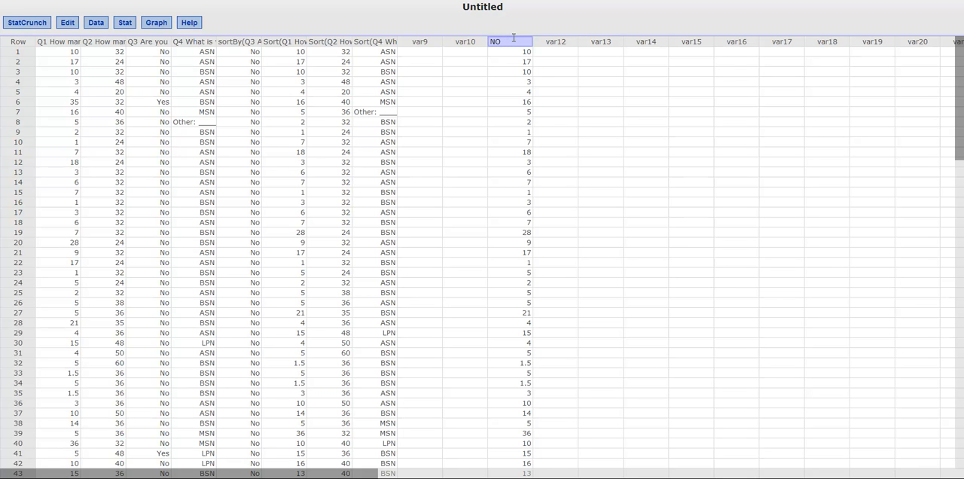
left_click(509, 51)
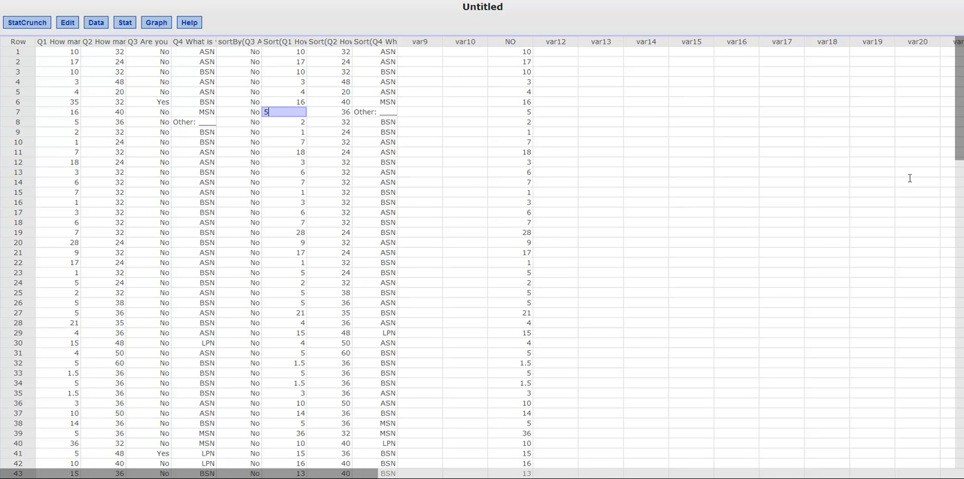
- Copy the Yes-group Sort(Q1) hours into var12 and name it YES
scroll("down", 3)
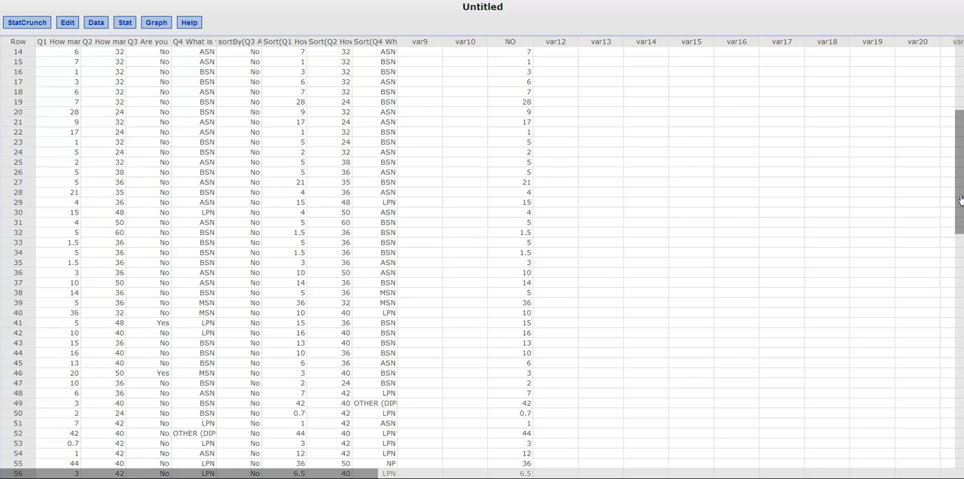
scroll("down", 3)
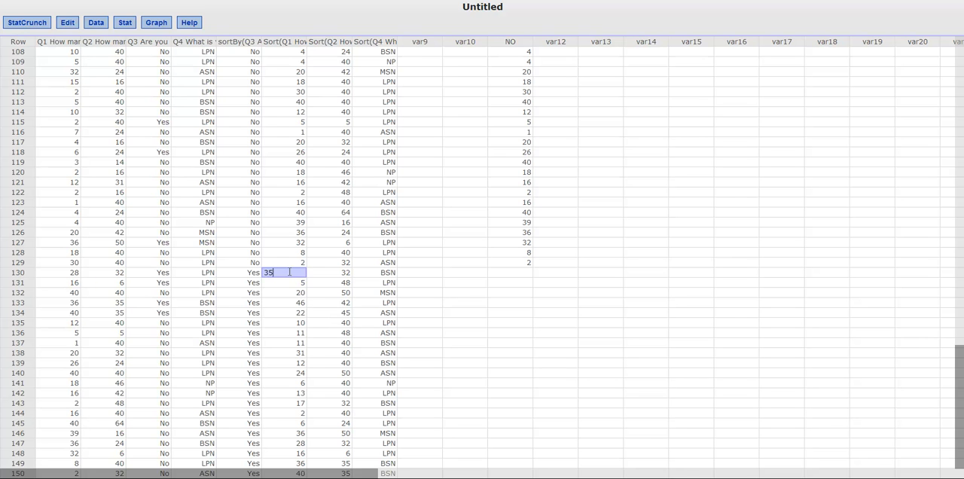
left_click_drag(283, 283, 299, 464)
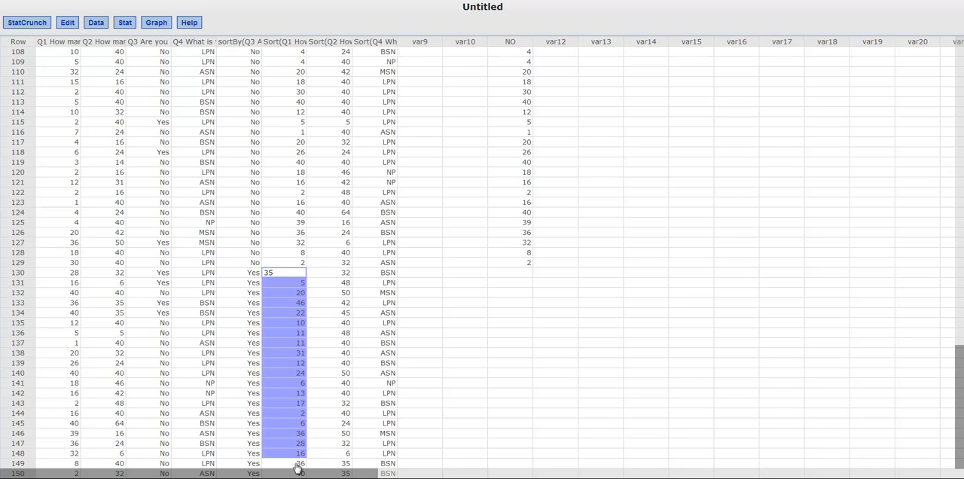
scroll("down", 3)
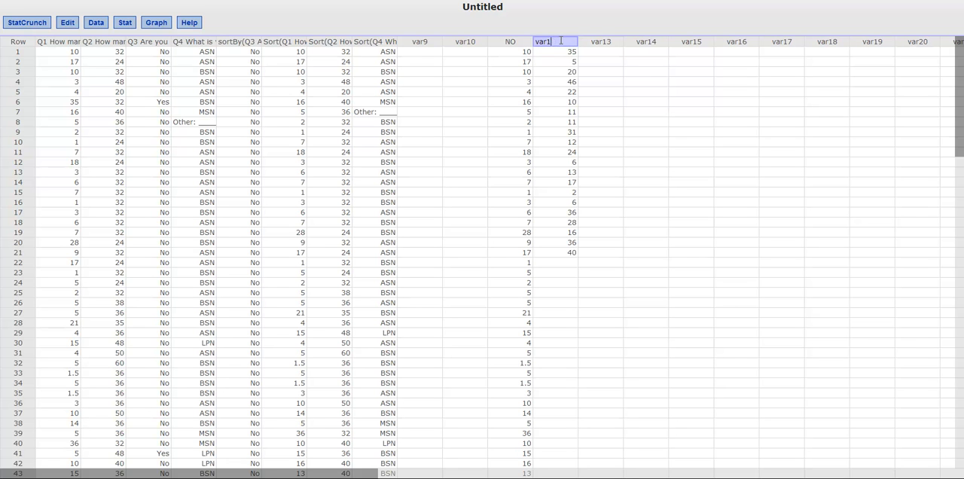
type("YES")
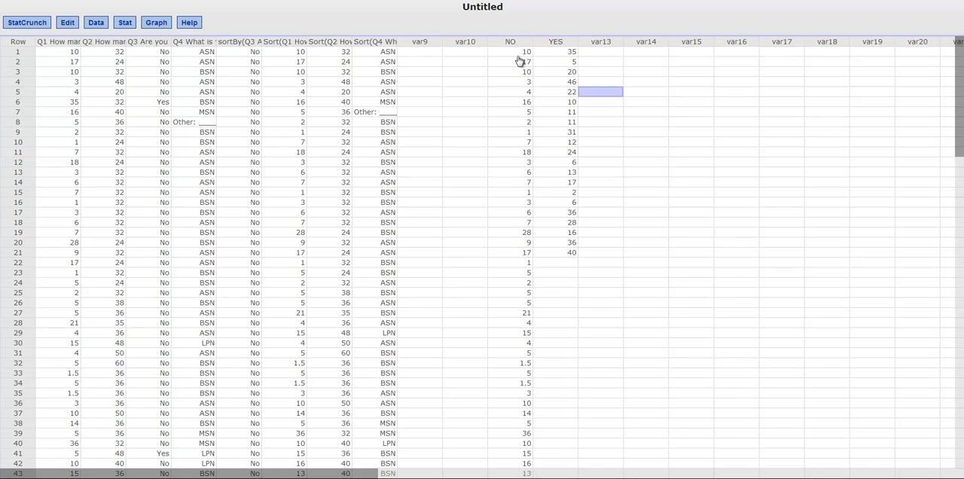
mouse_move(556, 63)
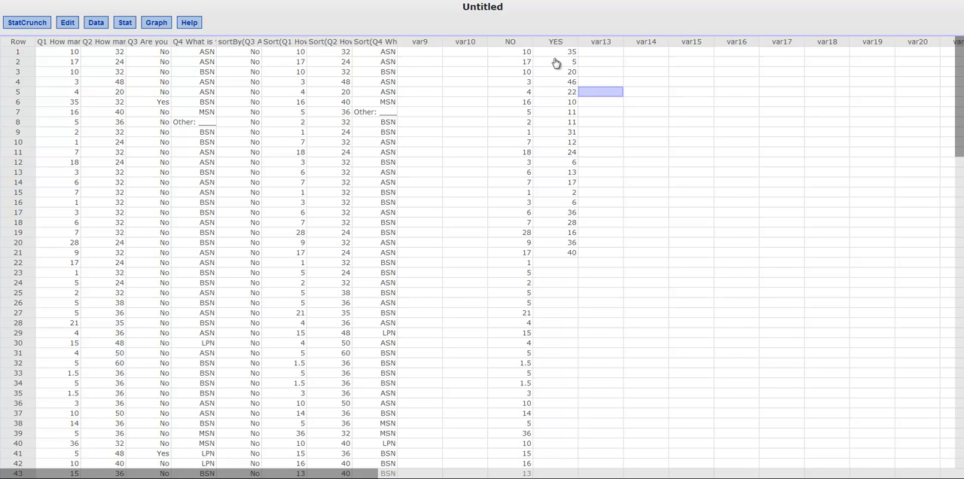
mouse_move(315, 61)
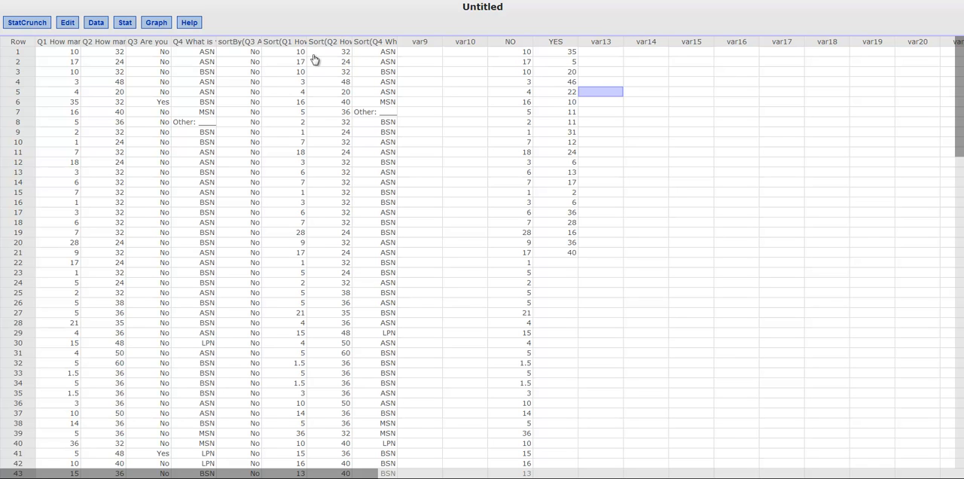
mouse_move(283, 47)
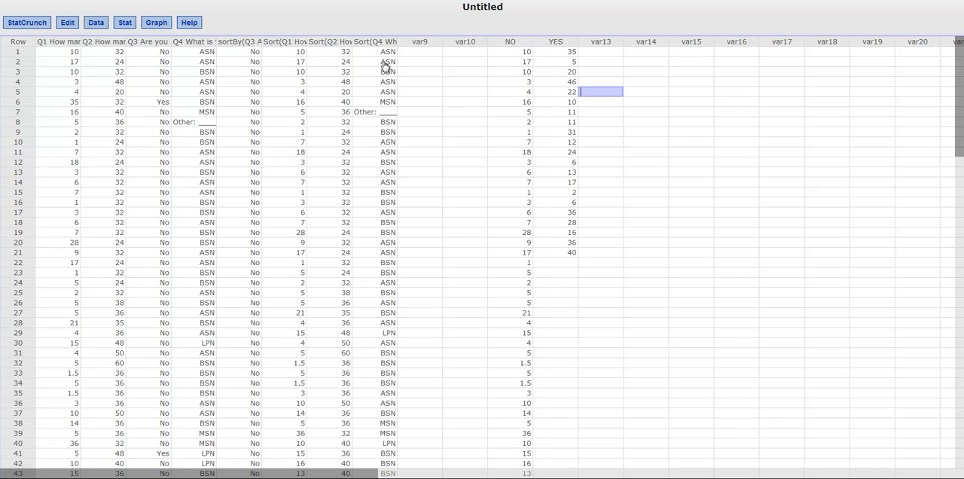
mouse_move(559, 64)
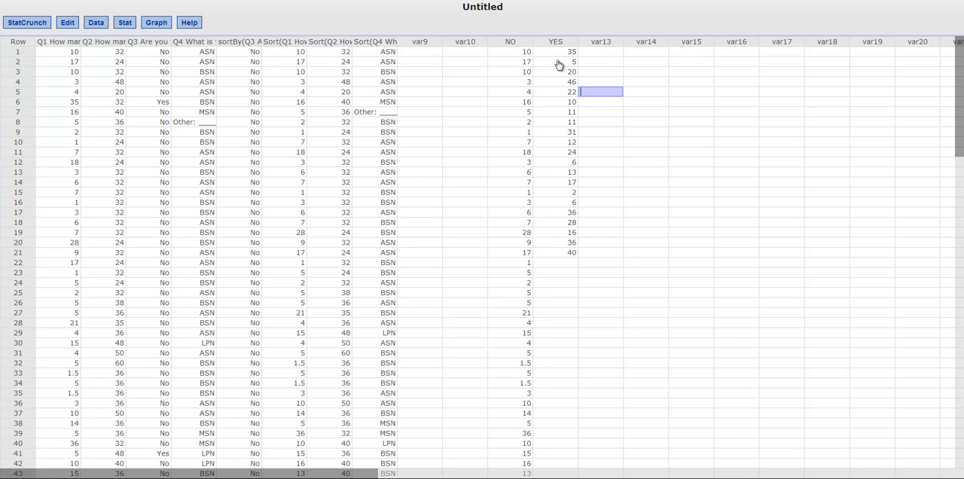
mouse_move(530, 68)
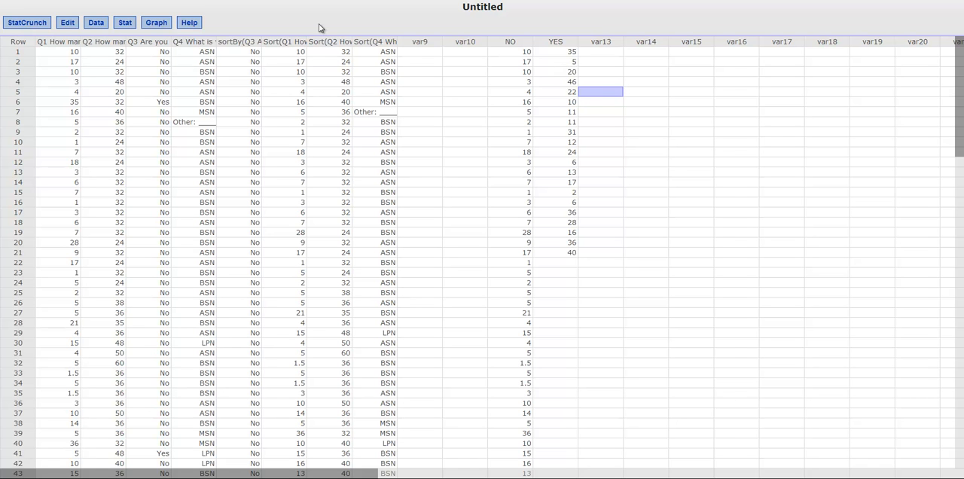
- Choose Stat > T Statistics > Two Sample > With Data
left_click(124, 21)
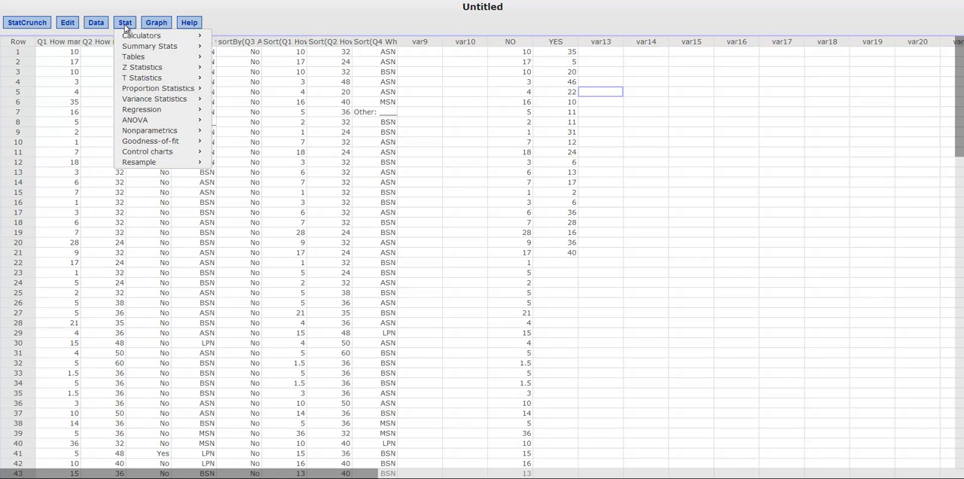
mouse_move(141, 78)
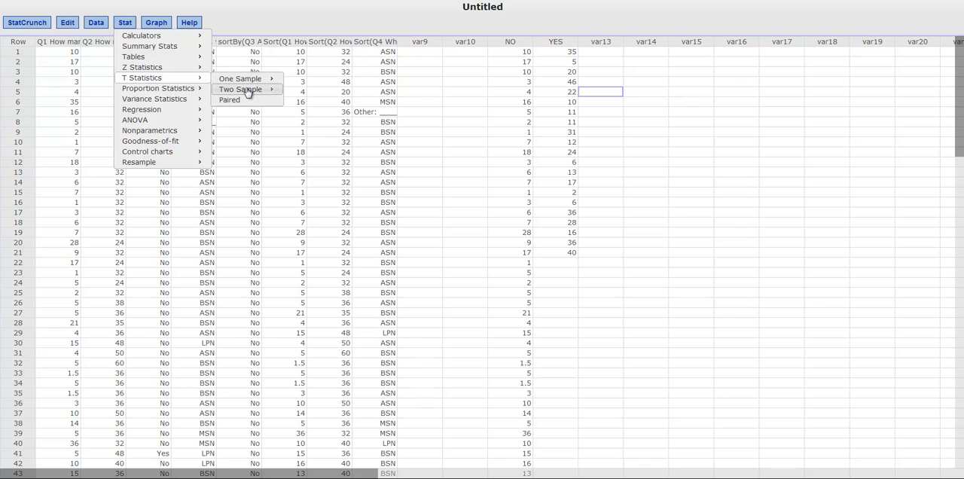
mouse_move(240, 89)
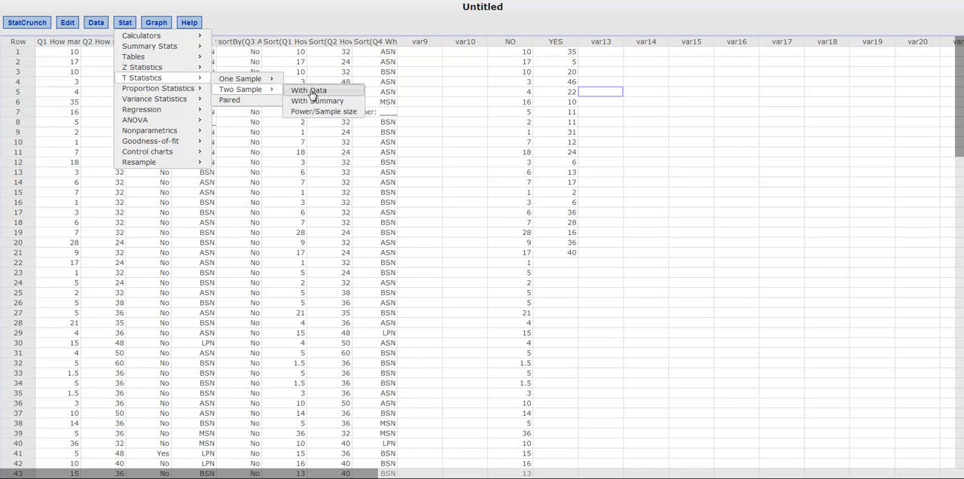
left_click(307, 91)
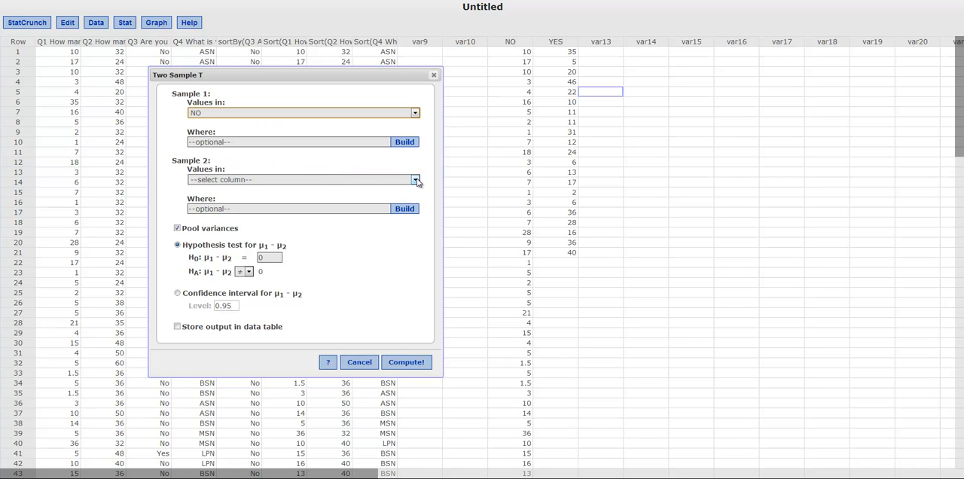
- Set YES as sample 2, untick Pool variances, and keep a zero-difference alternative hypothesis
left_click(416, 179)
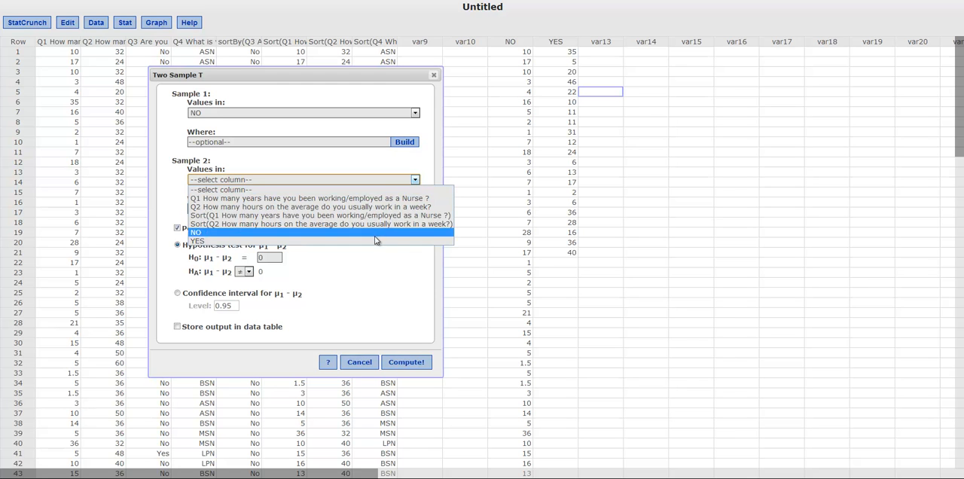
left_click(196, 241)
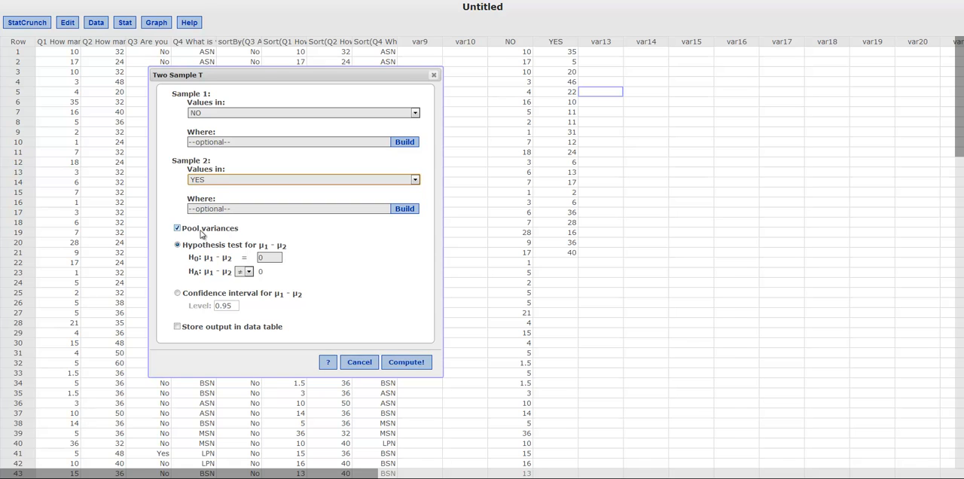
left_click(178, 228)
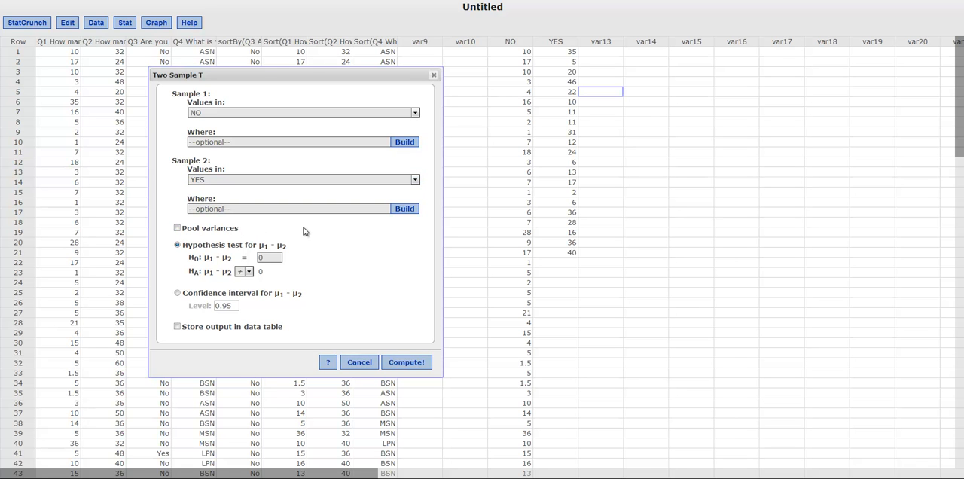
mouse_move(195, 271)
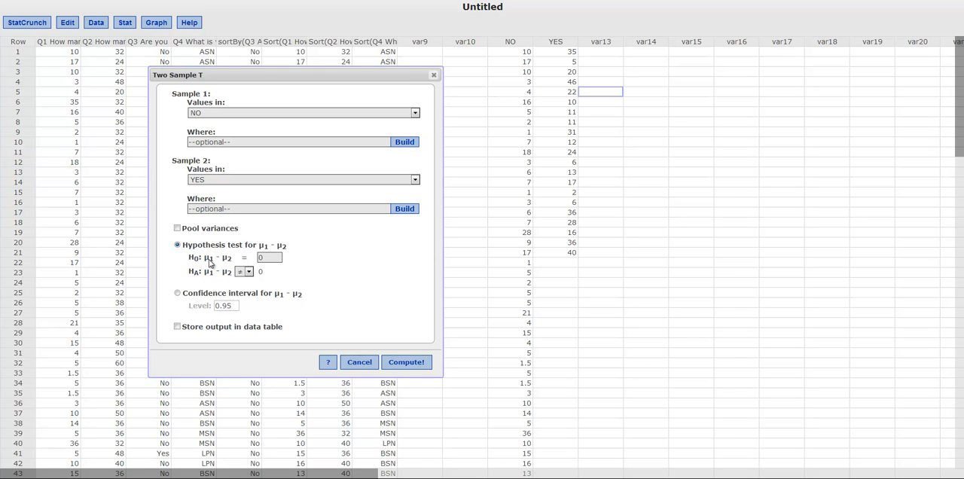
left_click(268, 258)
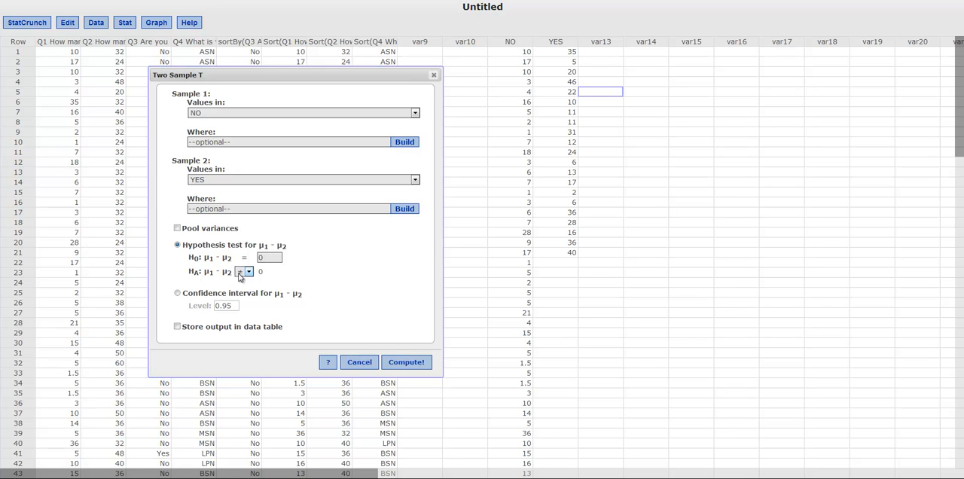
left_click(247, 271)
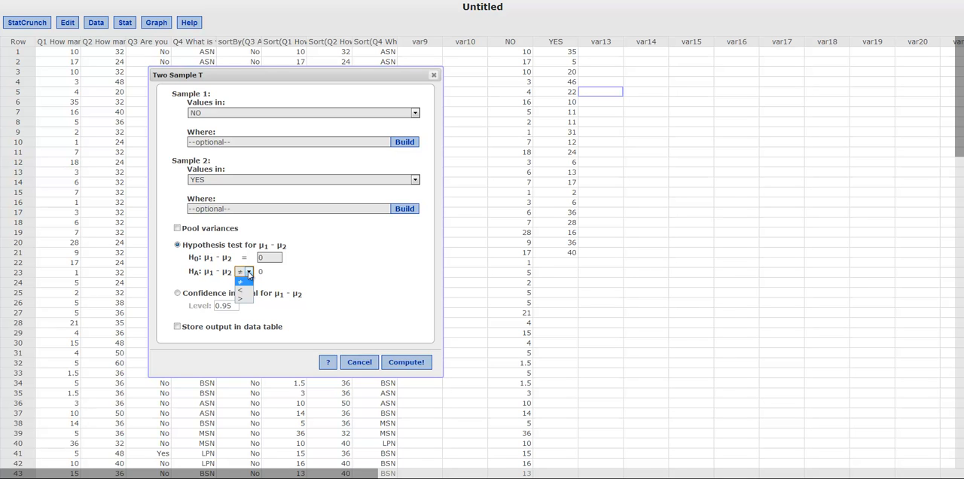
left_click(247, 271)
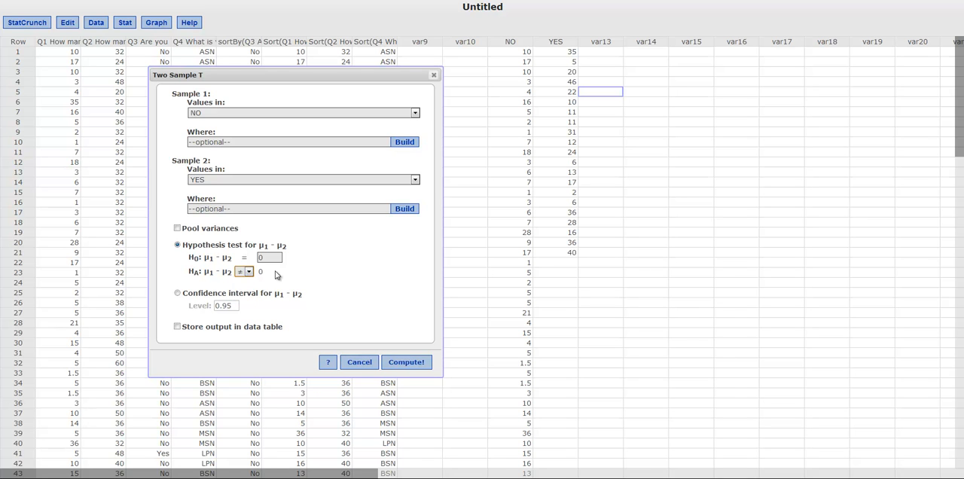
left_click(178, 292)
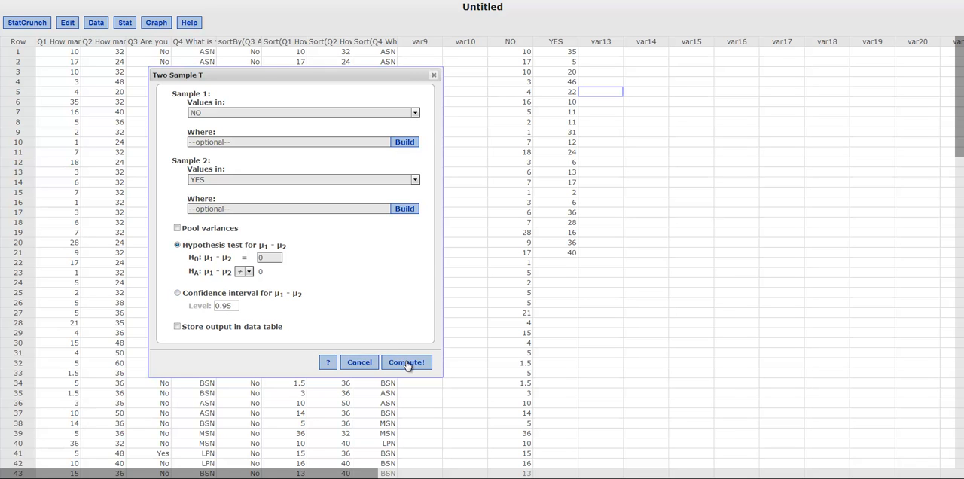
- Compute the test, giving NO minus YES T-Stat -2.516129 and P-value 0.0182
left_click(407, 362)
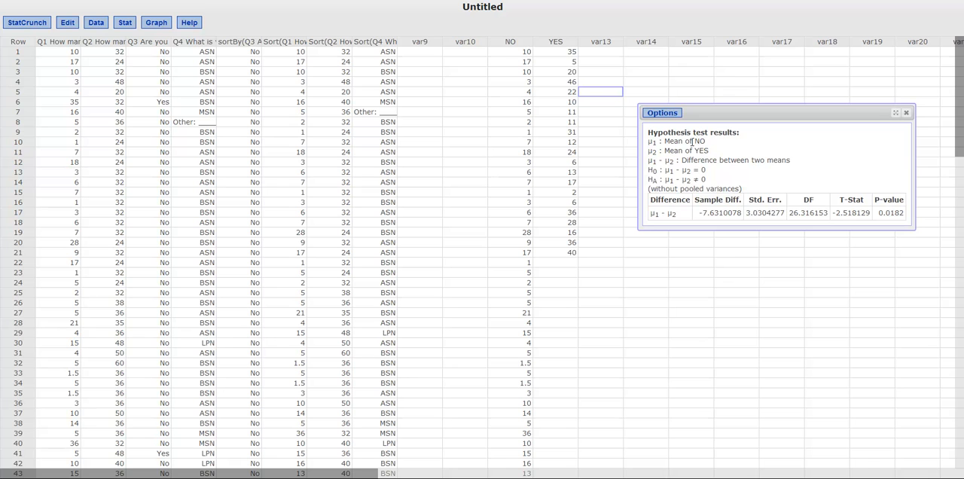
mouse_move(696, 151)
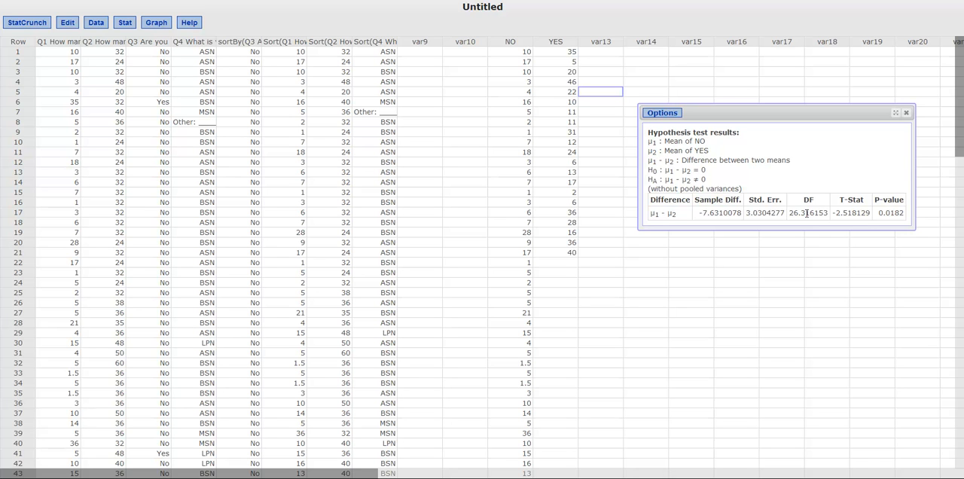
left_click_drag(851, 212, 891, 212)
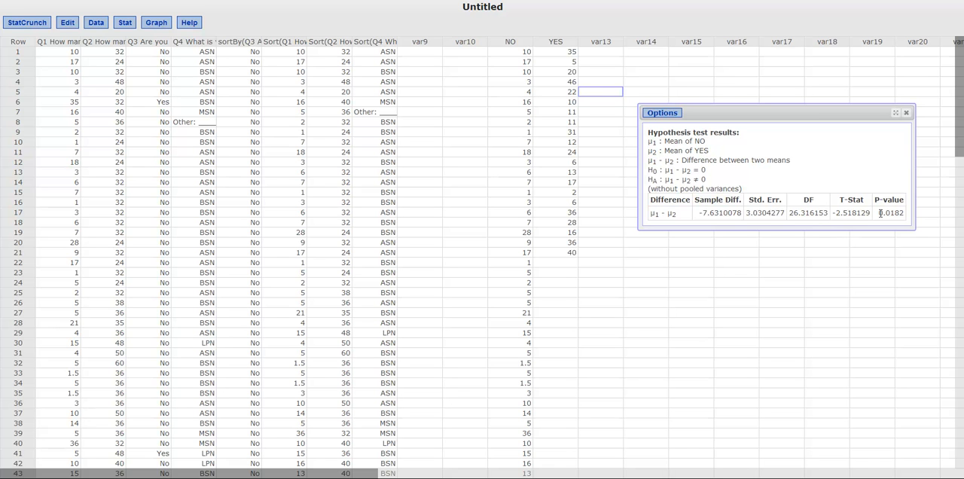
mouse_move(861, 257)
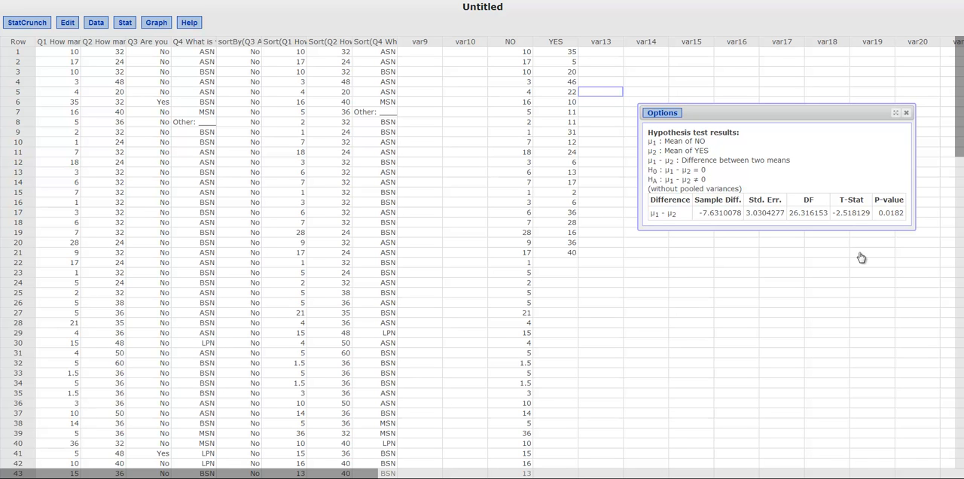
mouse_move(891, 214)
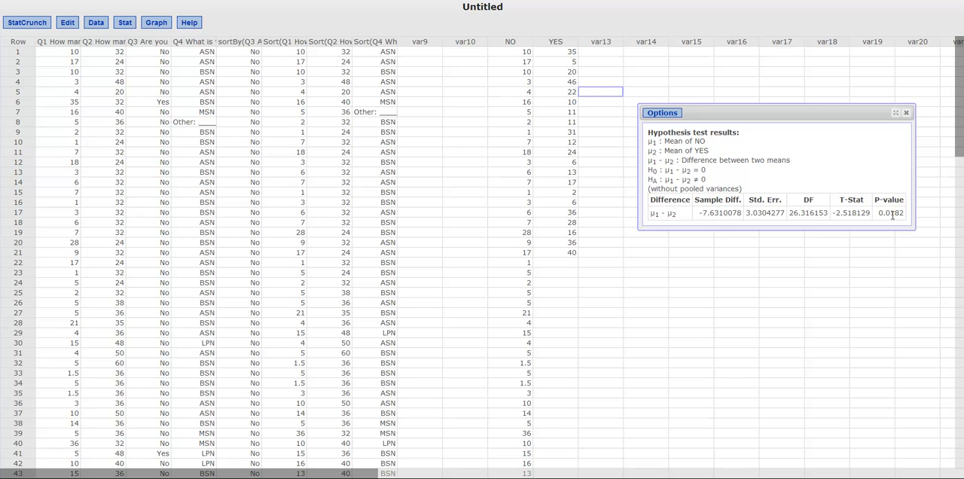
mouse_move(907, 260)
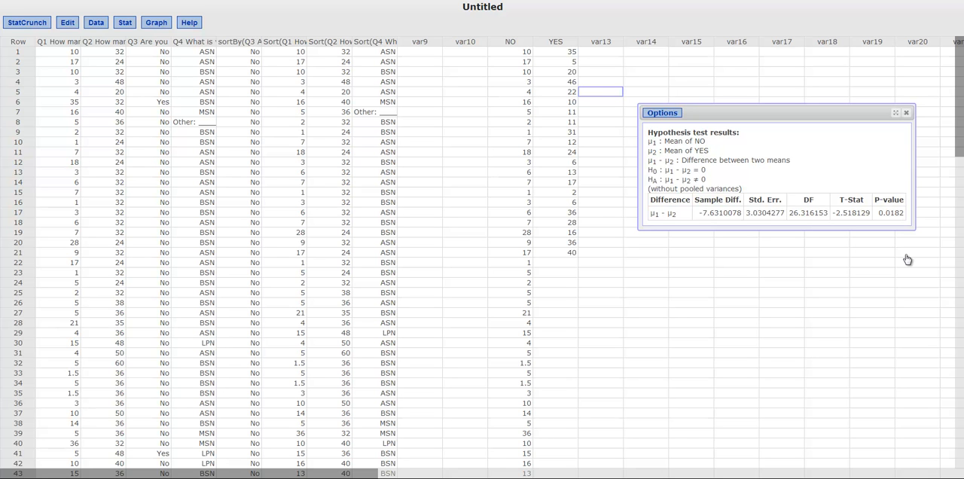
mouse_move(816, 251)
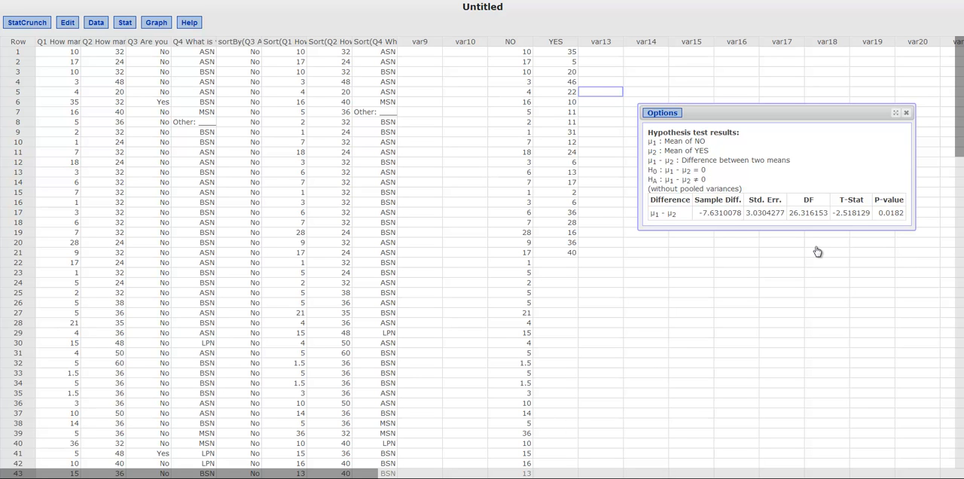
mouse_move(840, 249)
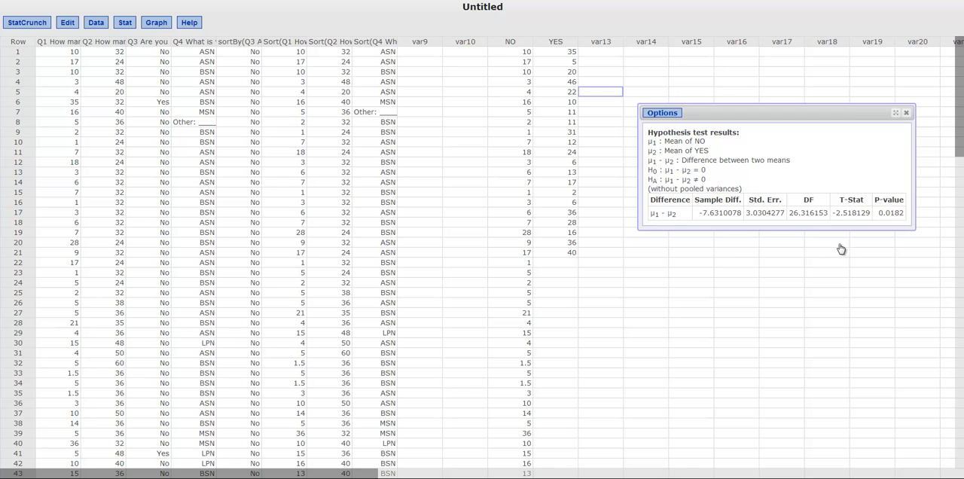